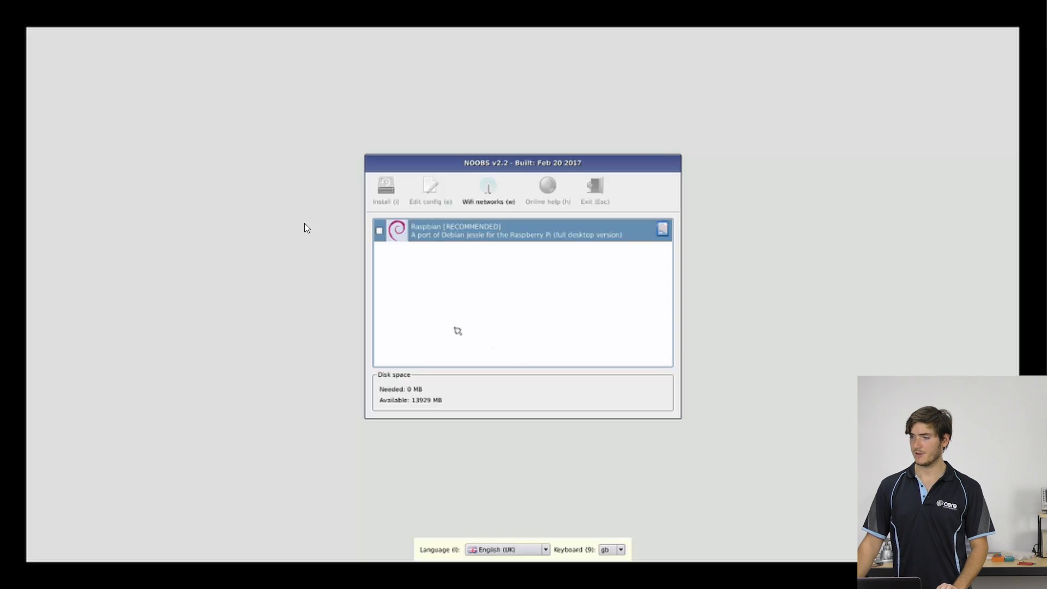
- Select Raspbian [RECOMMENDED] in NOOBS and start its installation
left_click(380, 230)
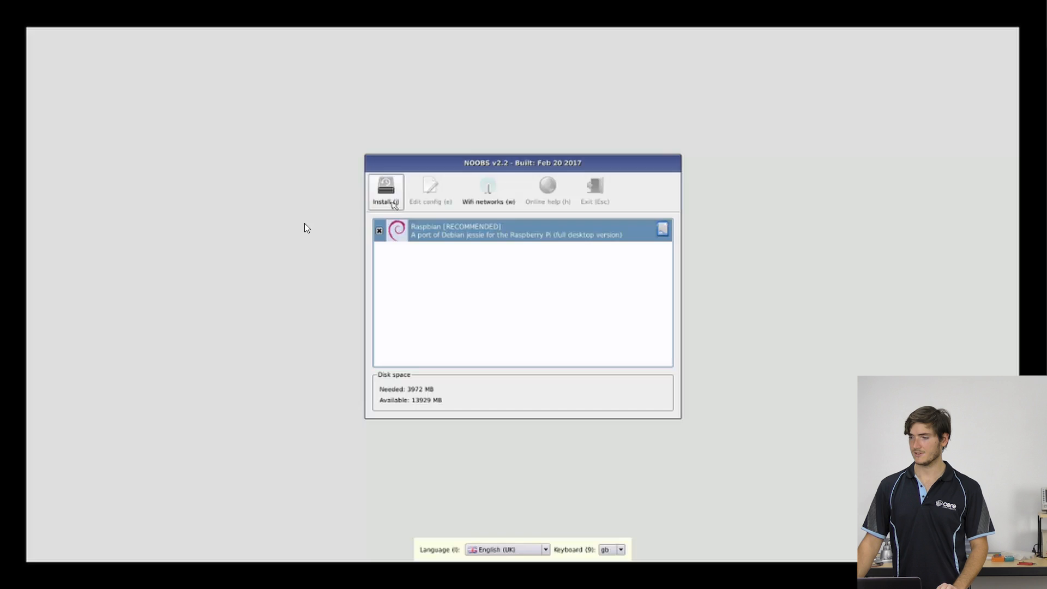
left_click(385, 191)
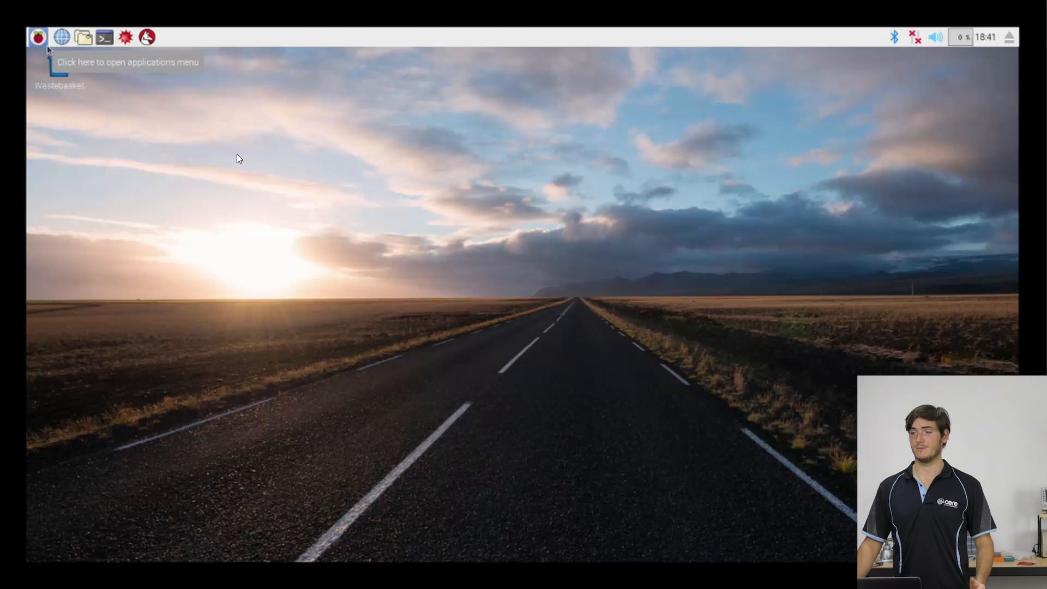
mouse_move(123, 145)
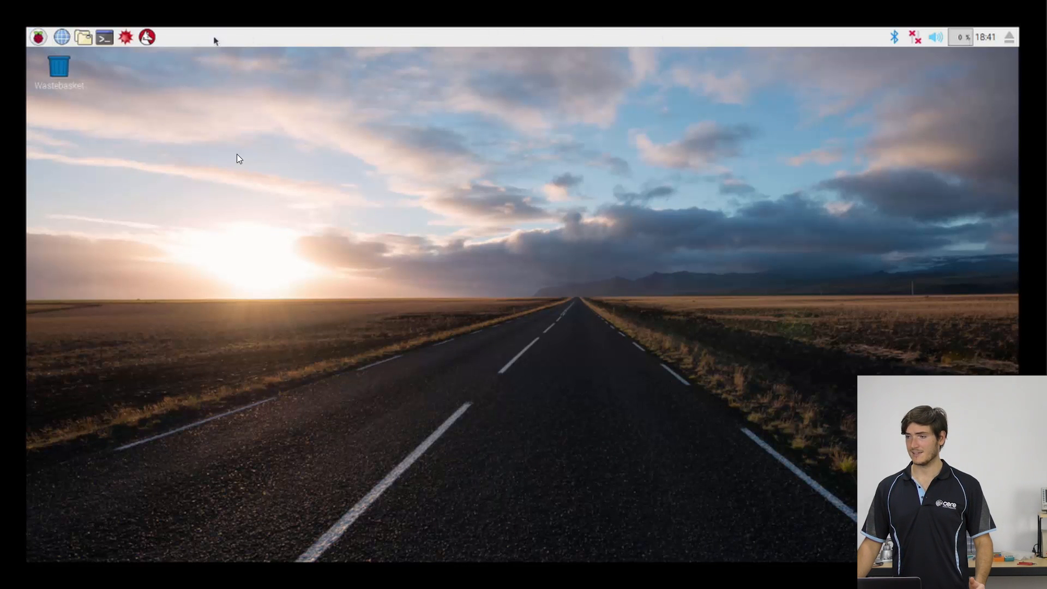
mouse_move(280, 34)
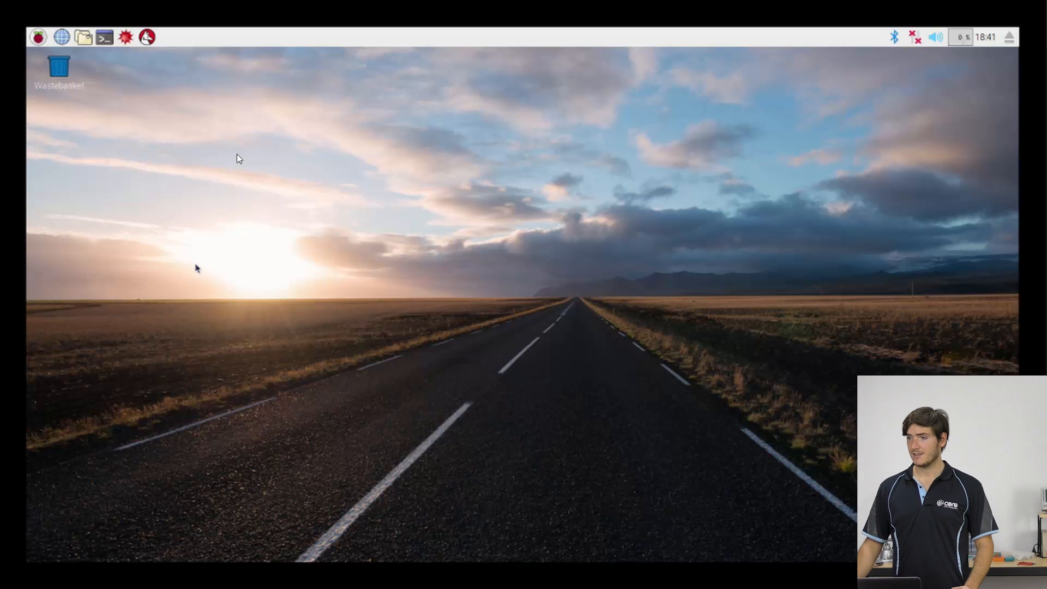
mouse_move(628, 205)
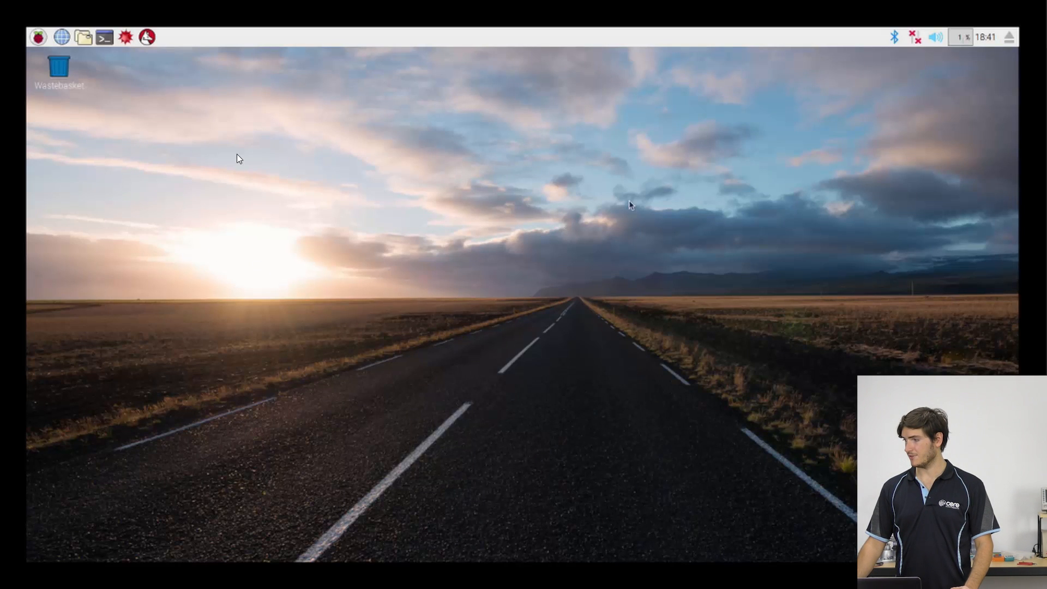
mouse_move(1003, 126)
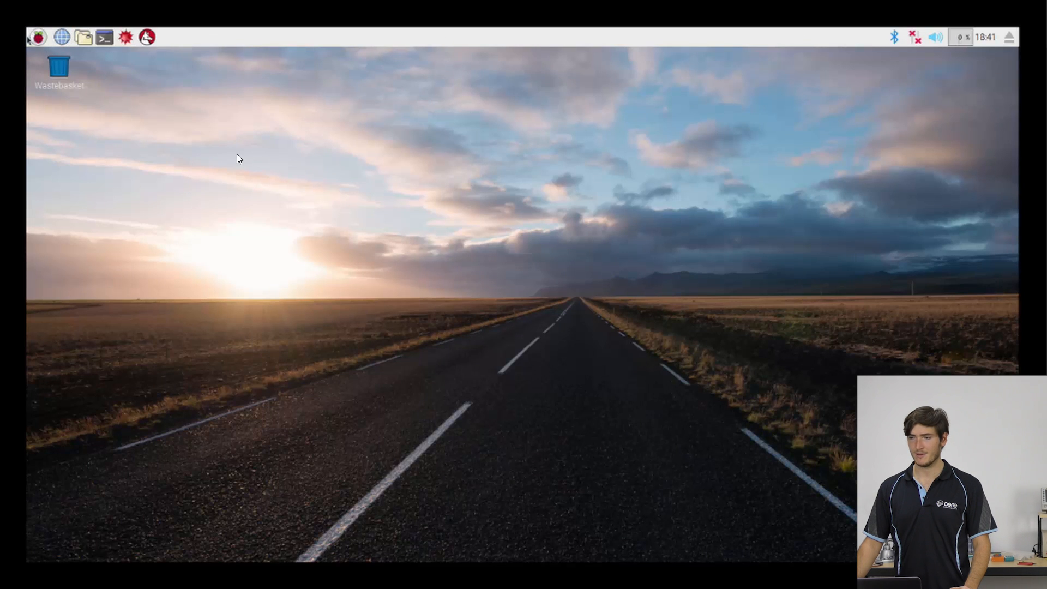
mouse_move(38, 37)
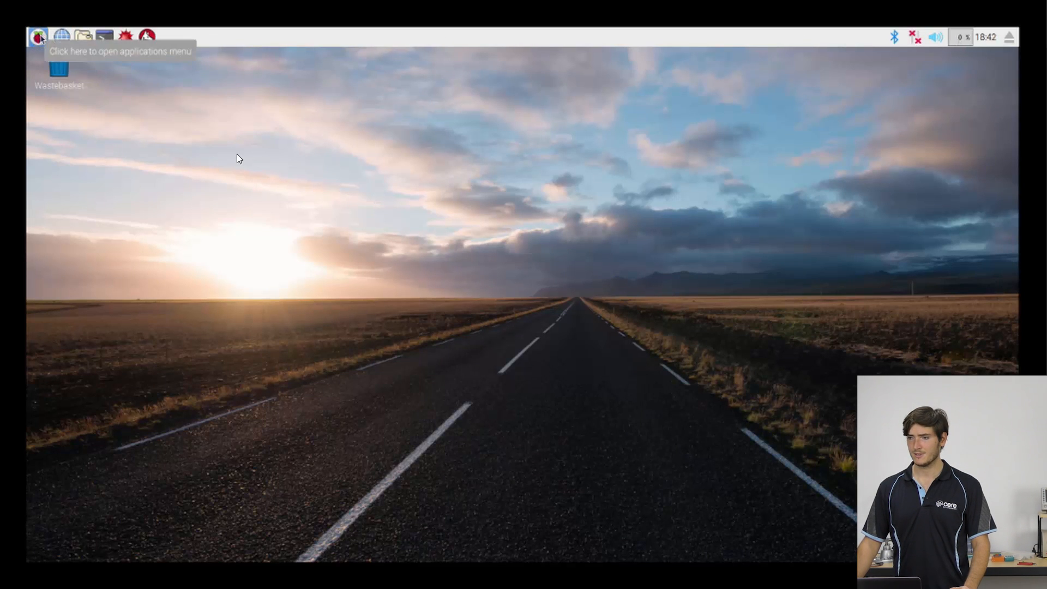
- Set Underscan to Disabled in Raspberry Pi Configuration's System settings and apply with OK
left_click(38, 37)
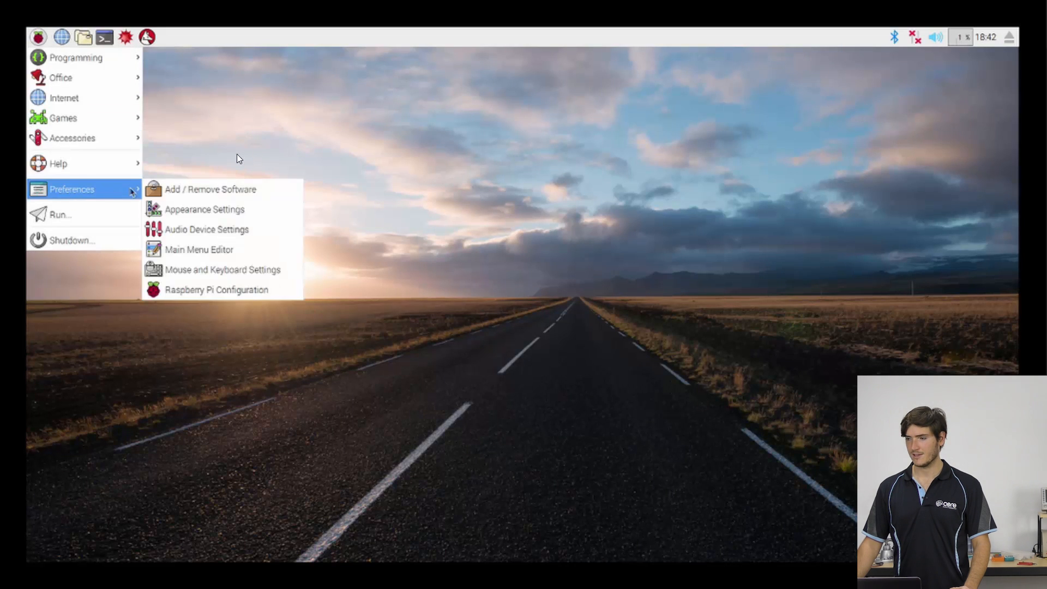
mouse_move(216, 289)
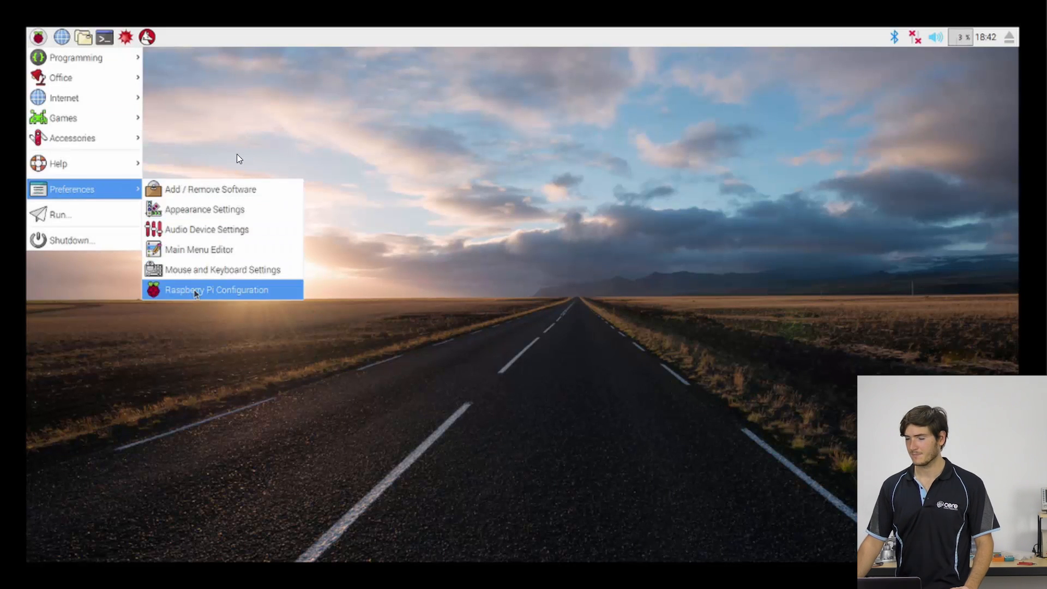
left_click(216, 289)
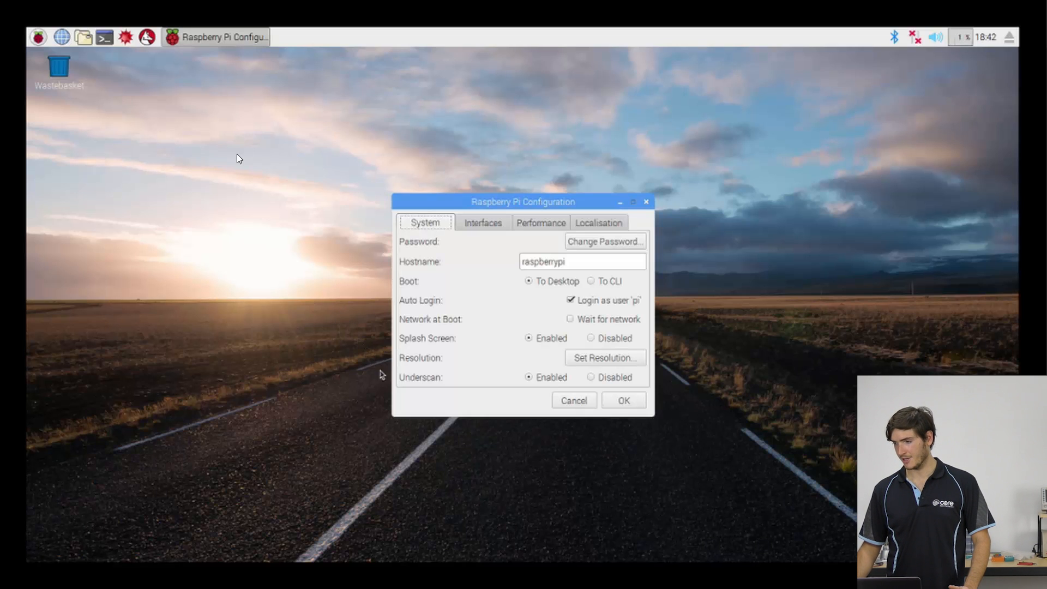
mouse_move(537, 370)
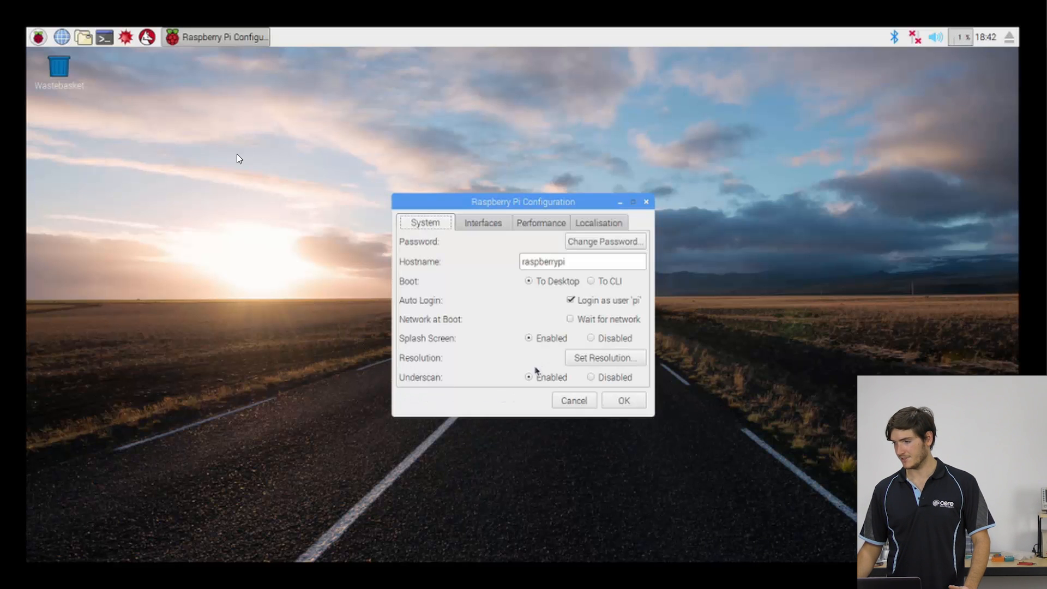
left_click(590, 376)
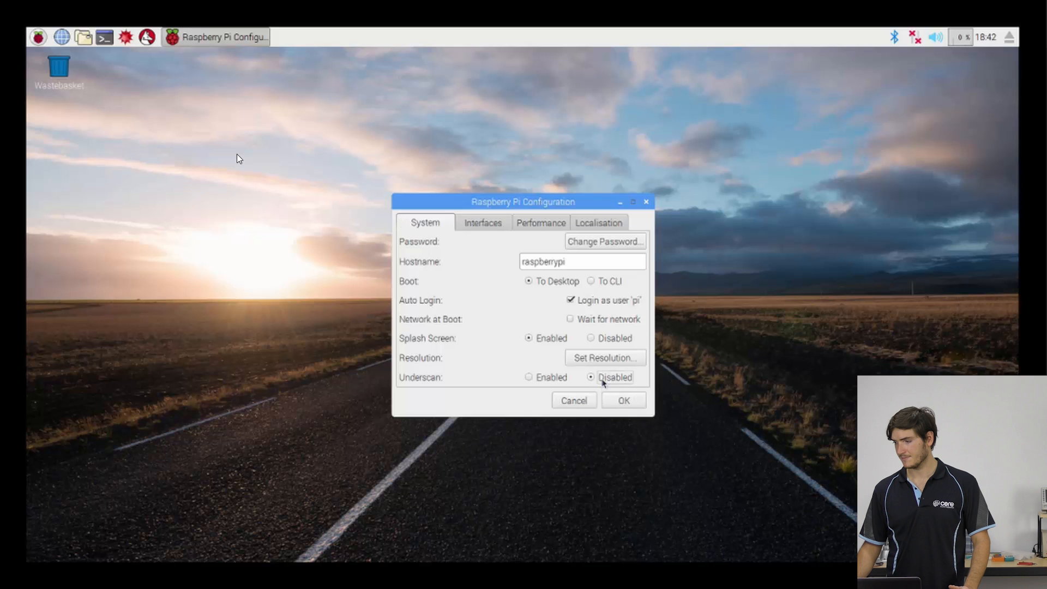
left_click(623, 400)
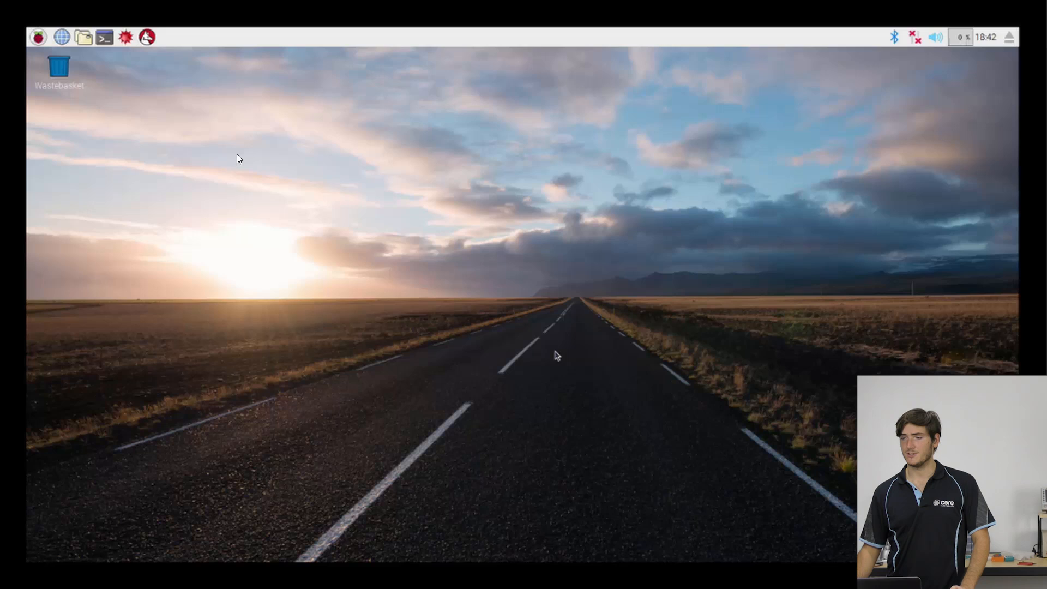
- Reach the Keyboard Layout chooser via Preferences > Mouse and Keyboard Settings, Keyboard section
left_click(38, 37)
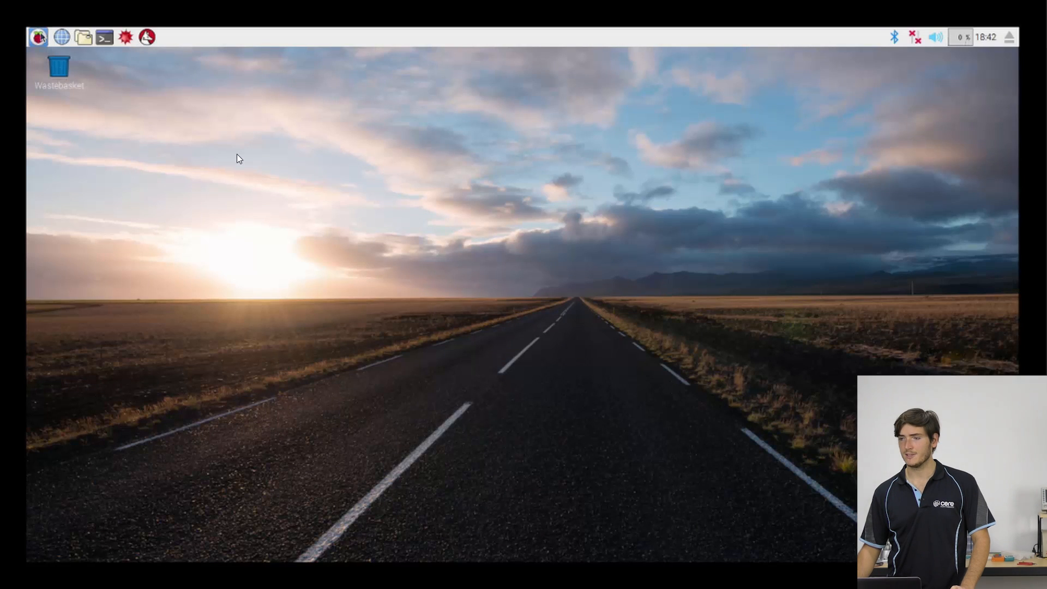
left_click(37, 37)
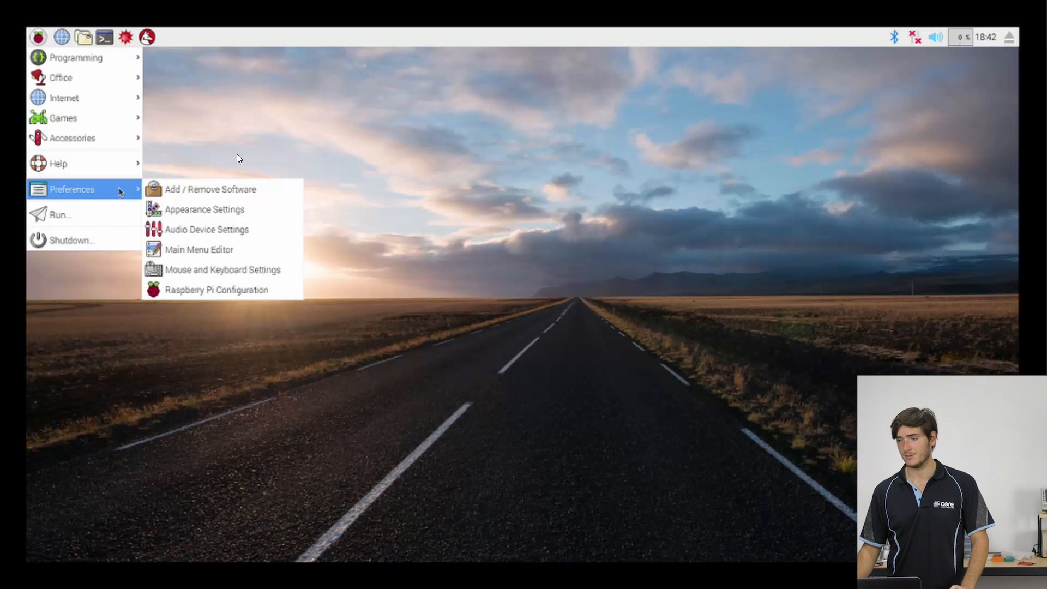
mouse_move(222, 270)
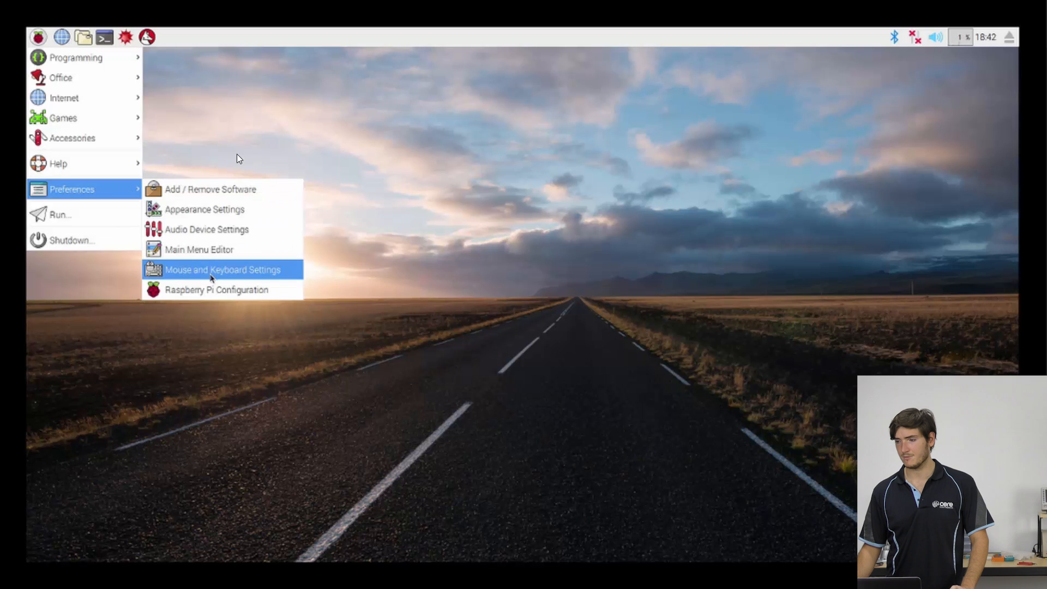
left_click(222, 269)
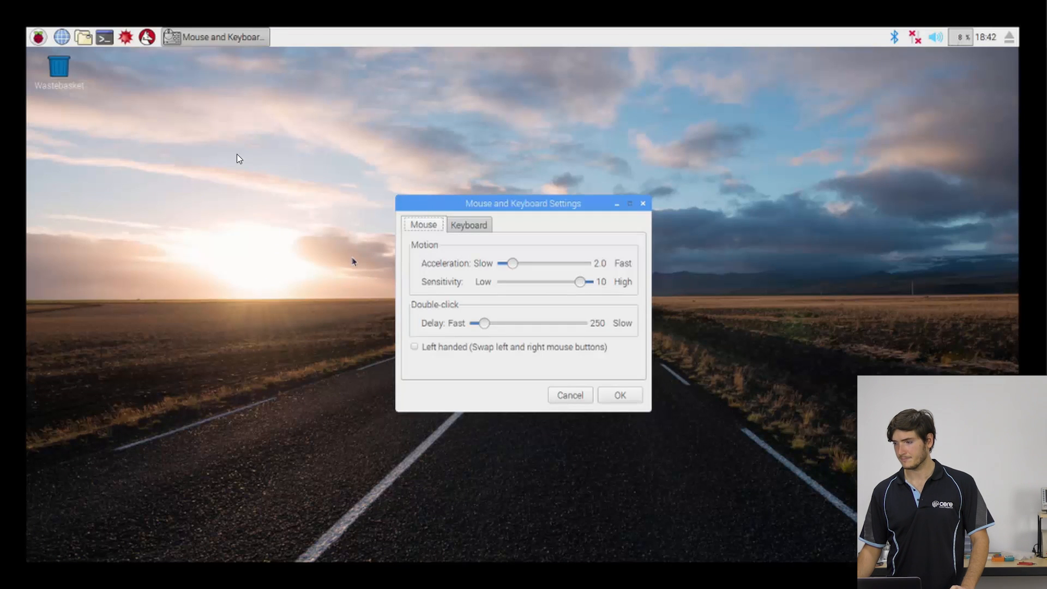
left_click(468, 225)
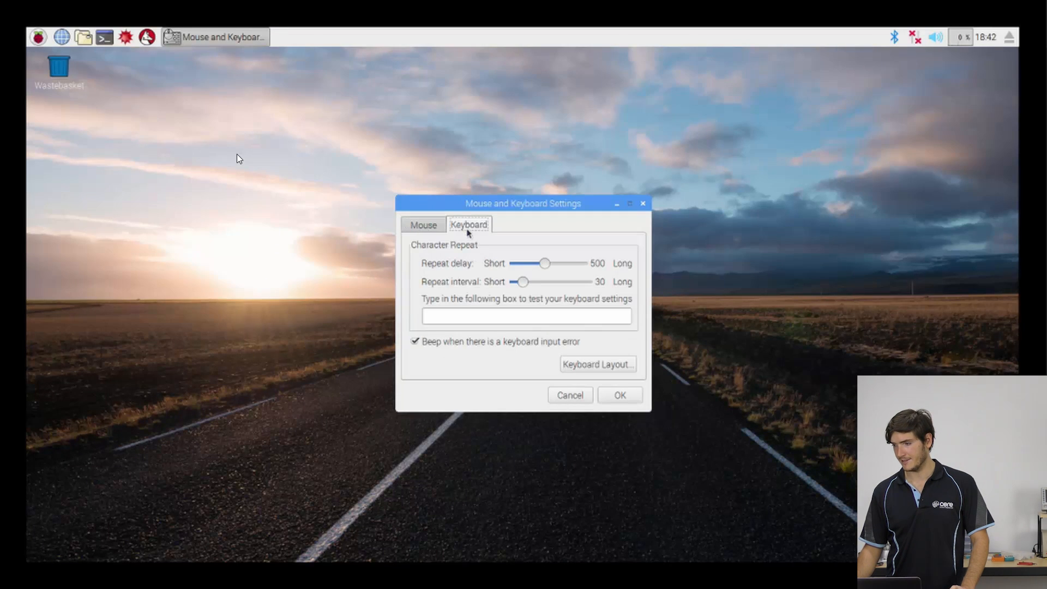
mouse_move(523, 350)
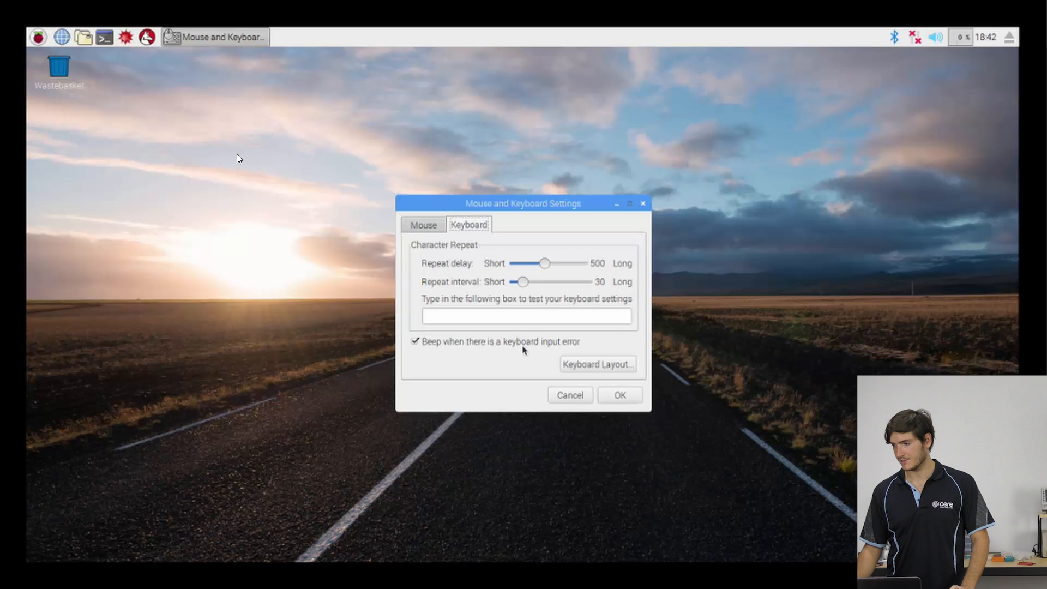
left_click(596, 365)
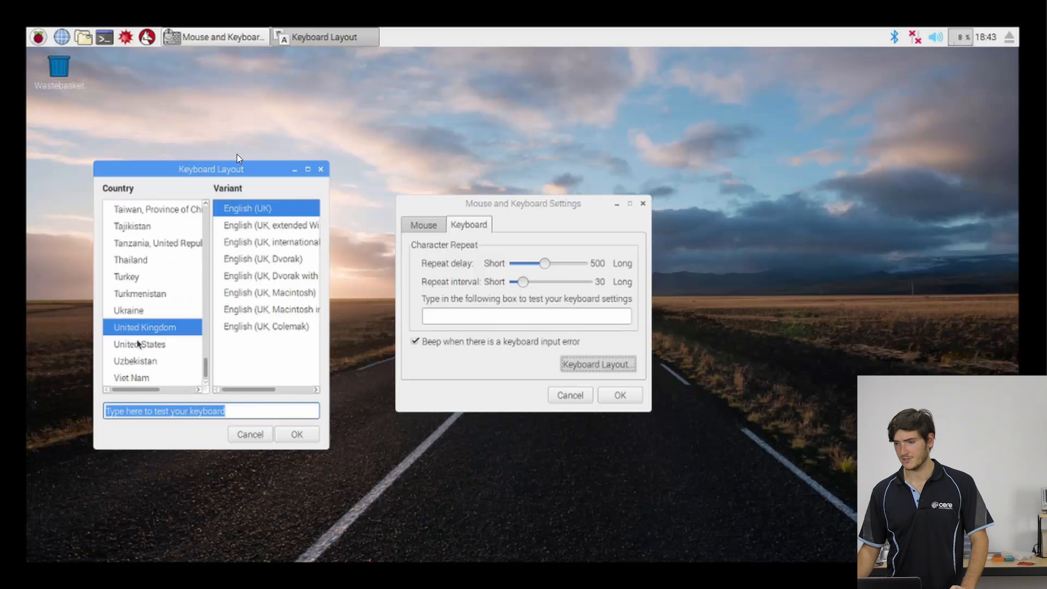
- Choose United States with the English (US) variant and test '#' characters in the box
left_click(140, 343)
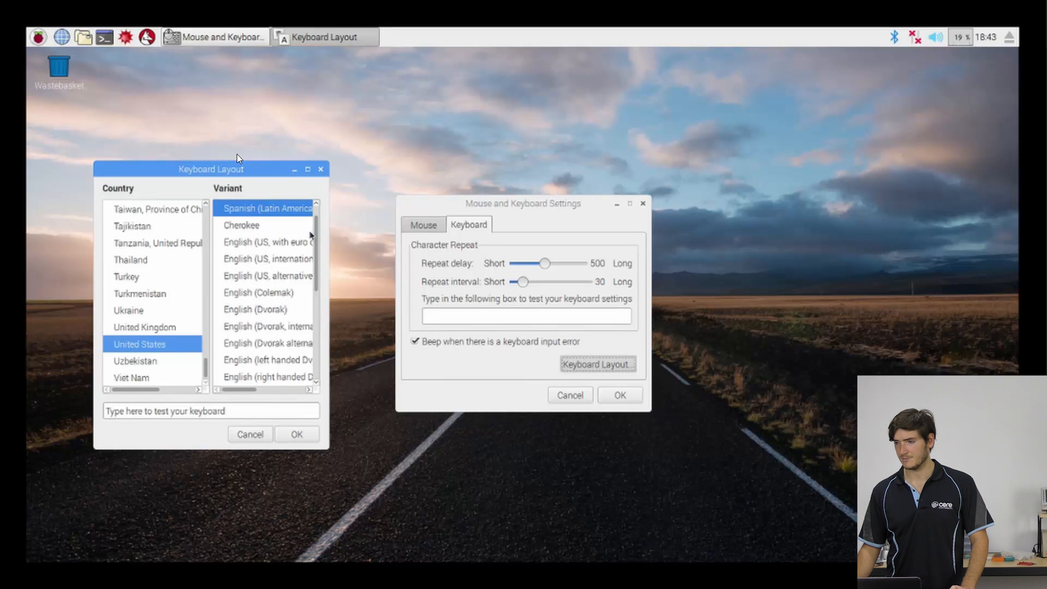
scroll("up", 3)
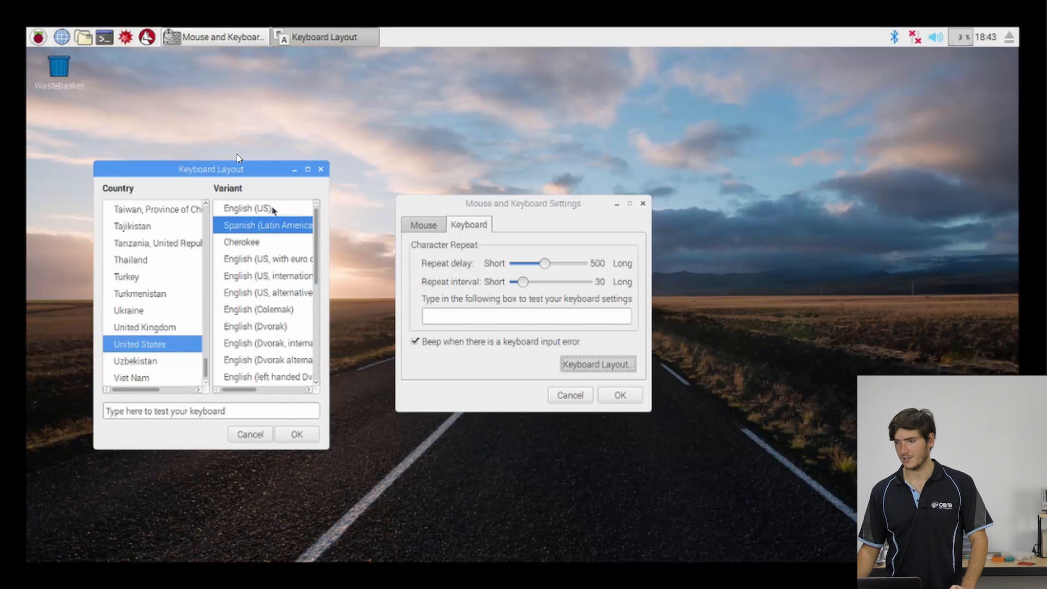
left_click(246, 208)
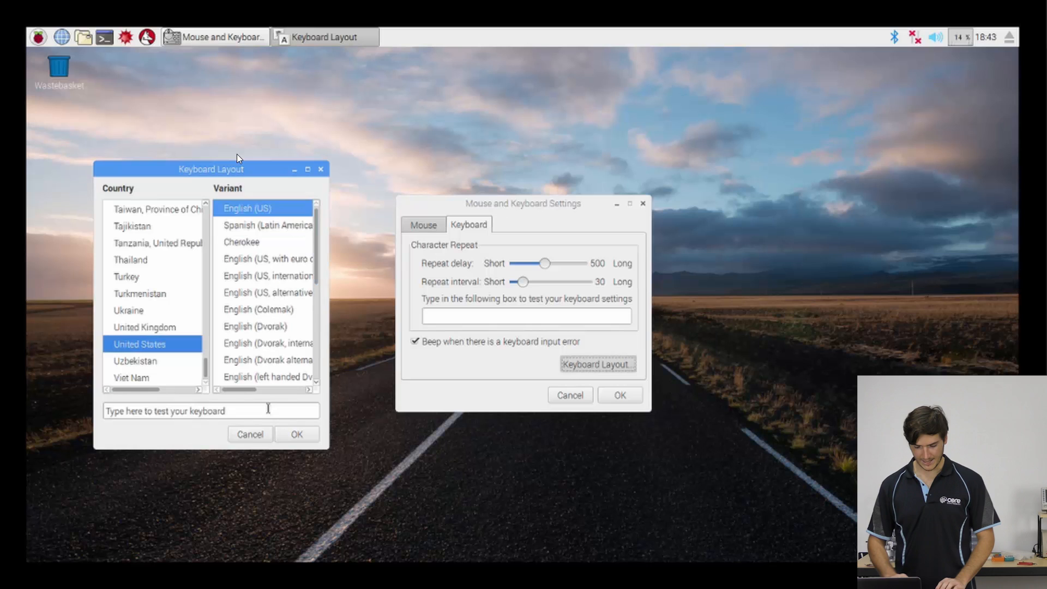
type("#")
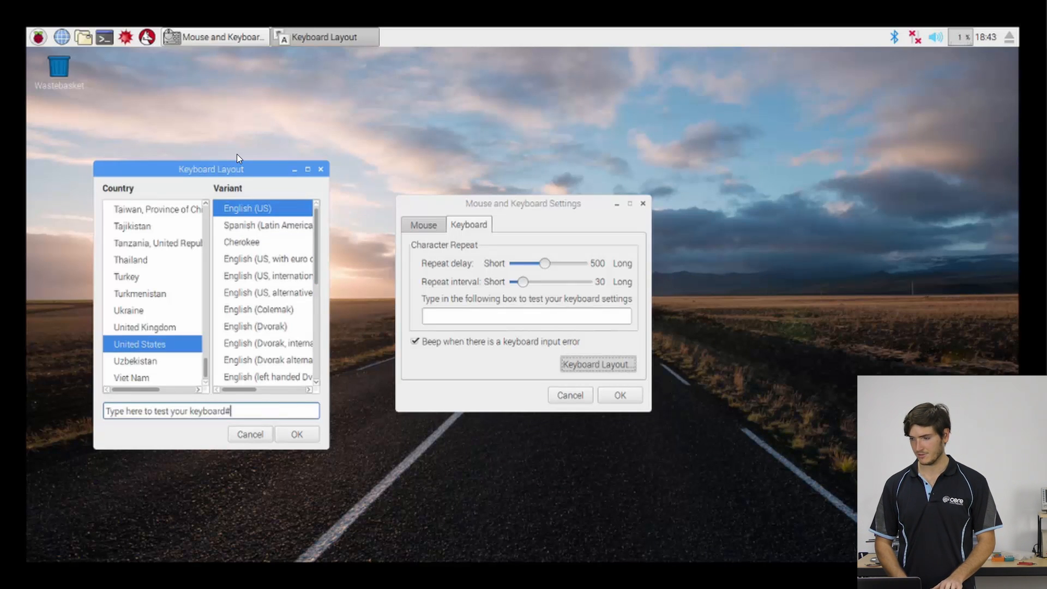
type("####")
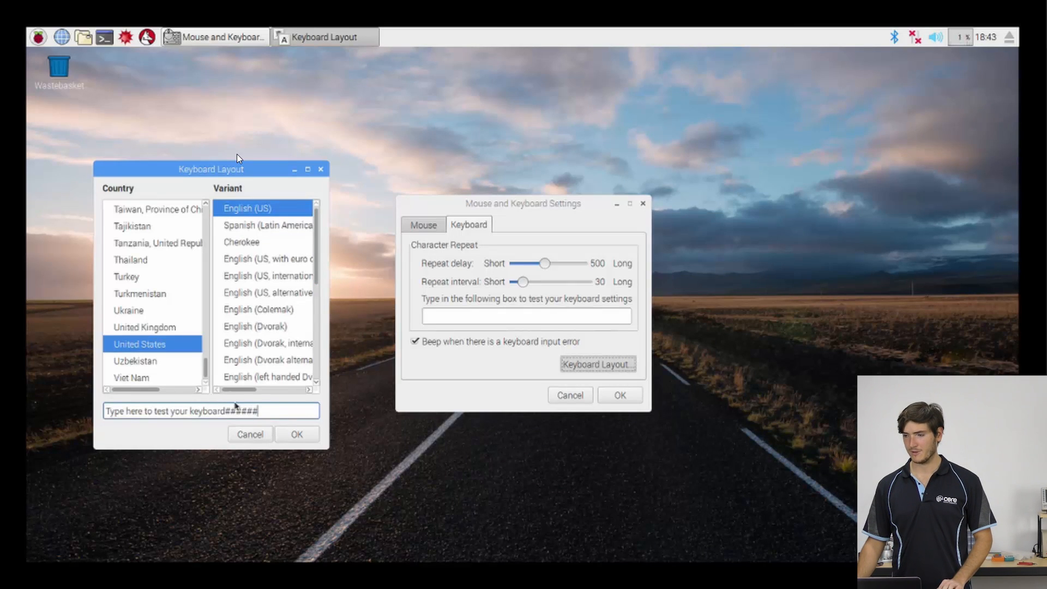
- Compare against United Kingdom, return to United States and confirm the layout with OK
left_click(144, 326)
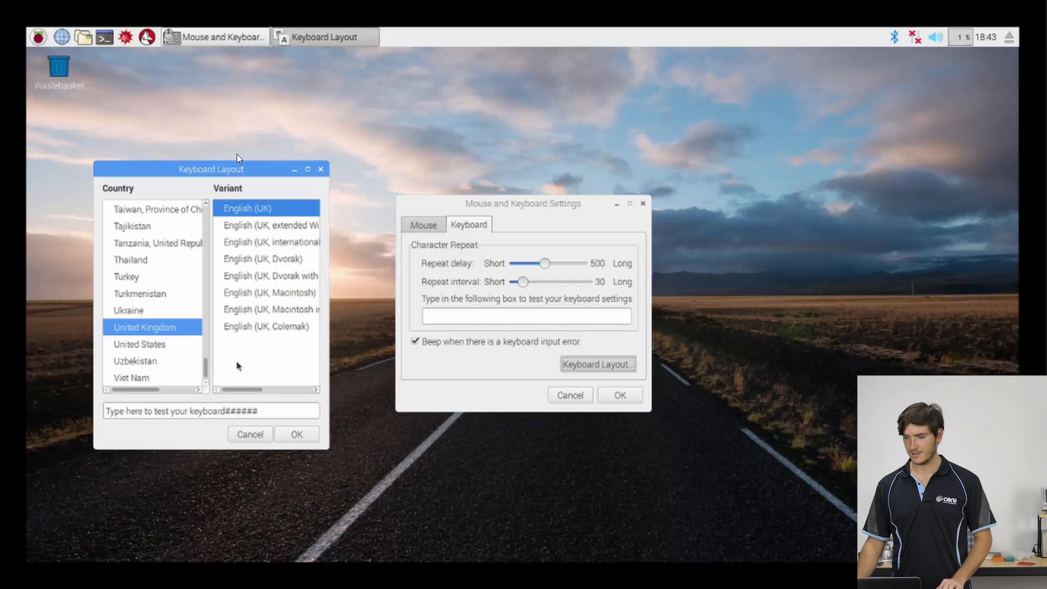
type("#")
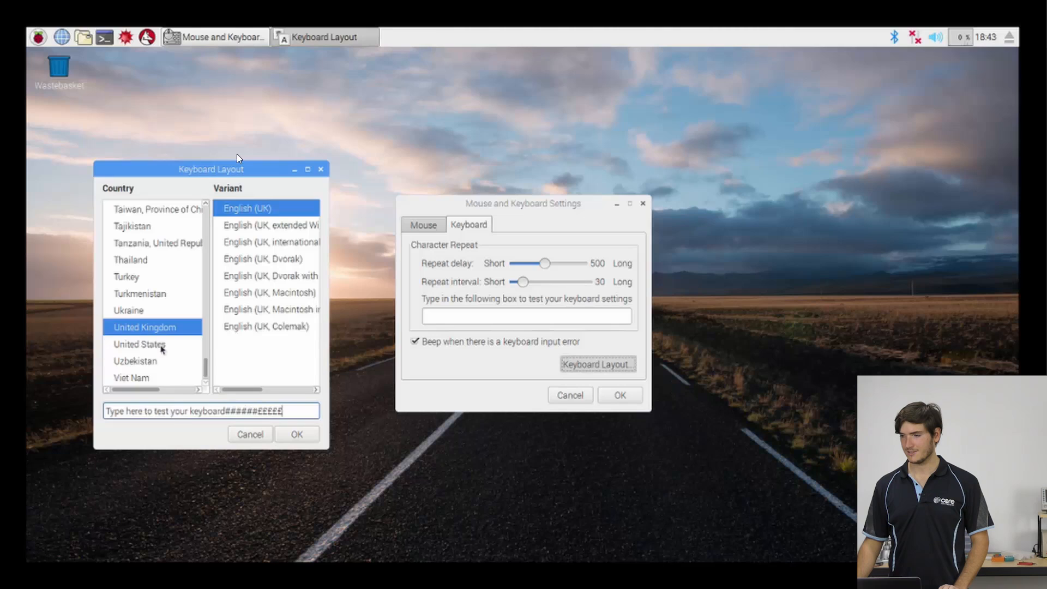
left_click(139, 343)
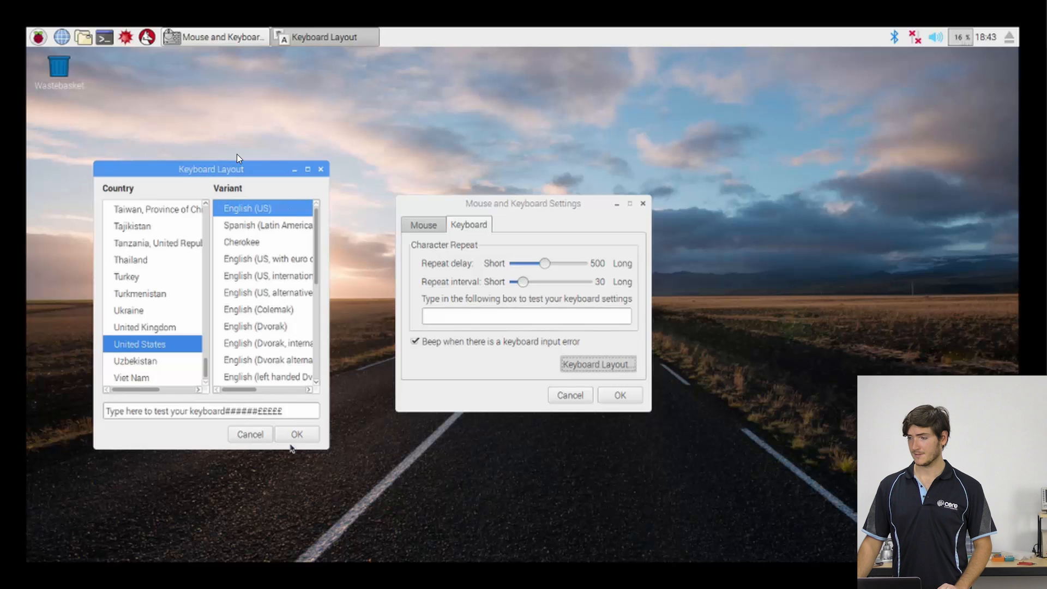
left_click(297, 434)
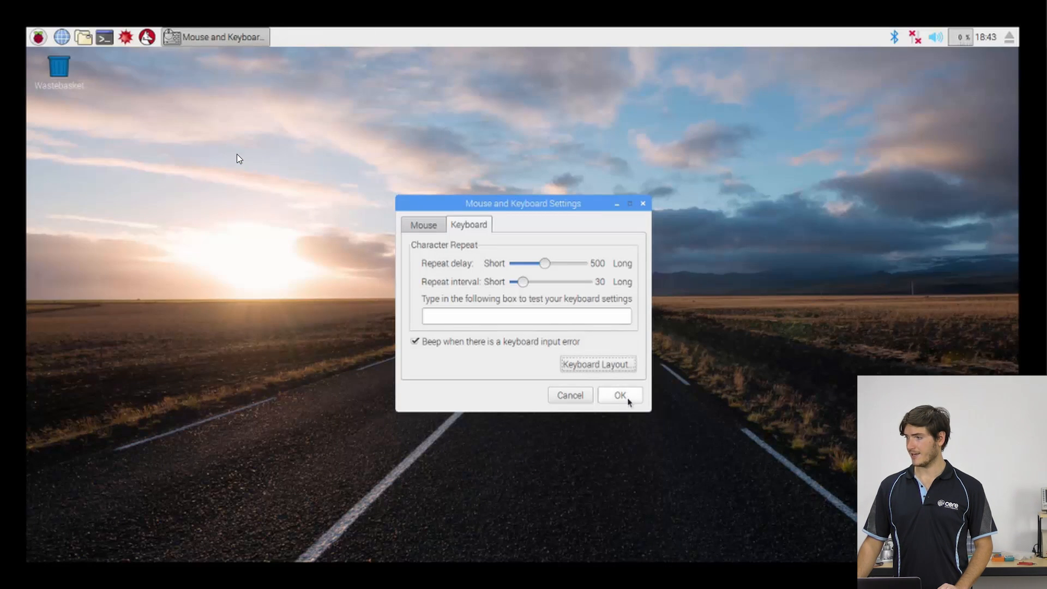
- Confirm keyboard settings, then join the CE Guest Wi-Fi network with its pre-shared key
left_click(619, 395)
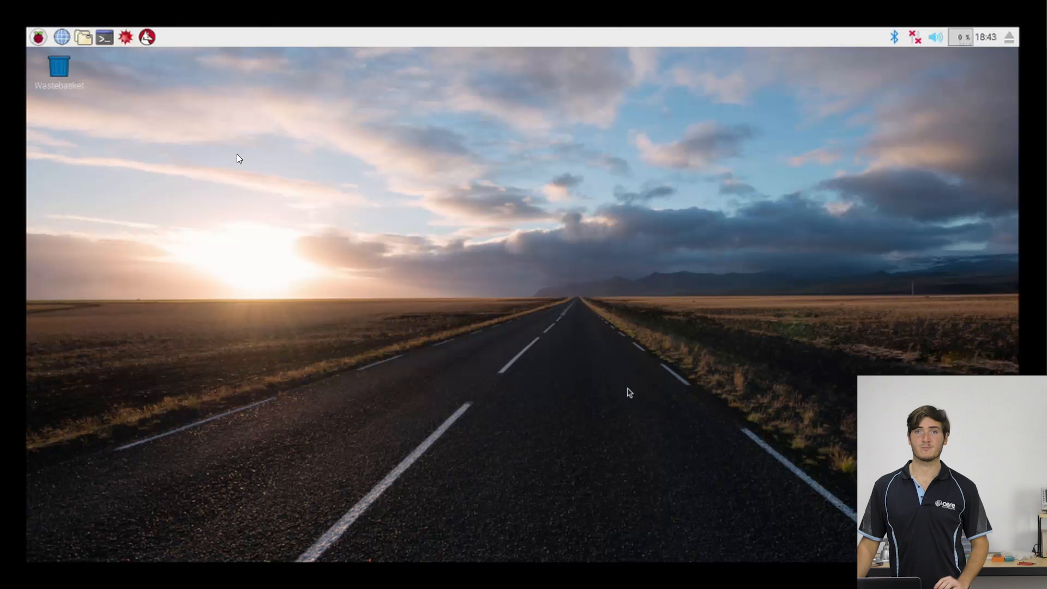
mouse_move(647, 399)
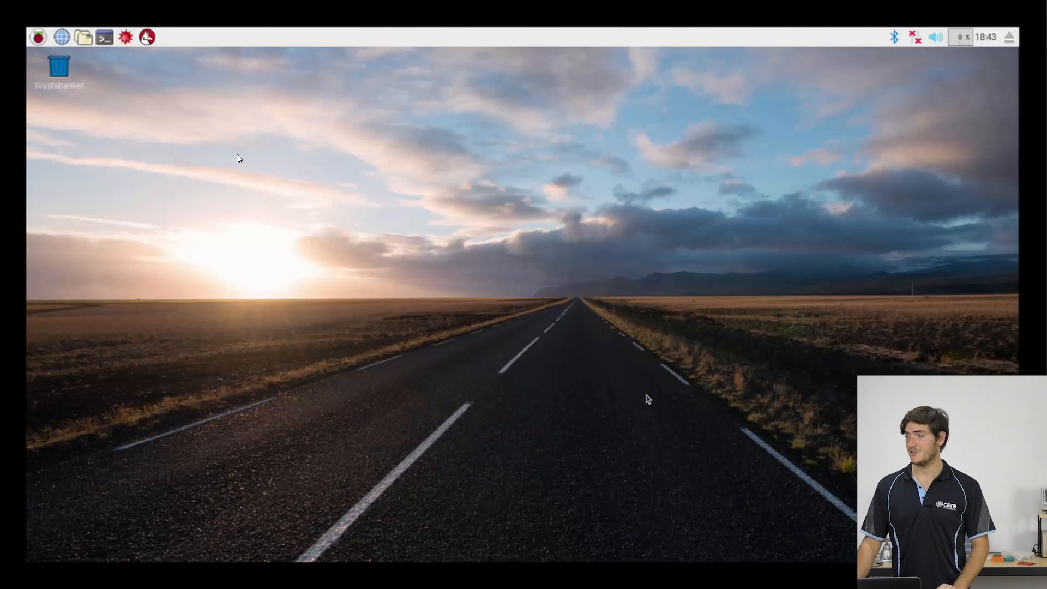
mouse_move(920, 54)
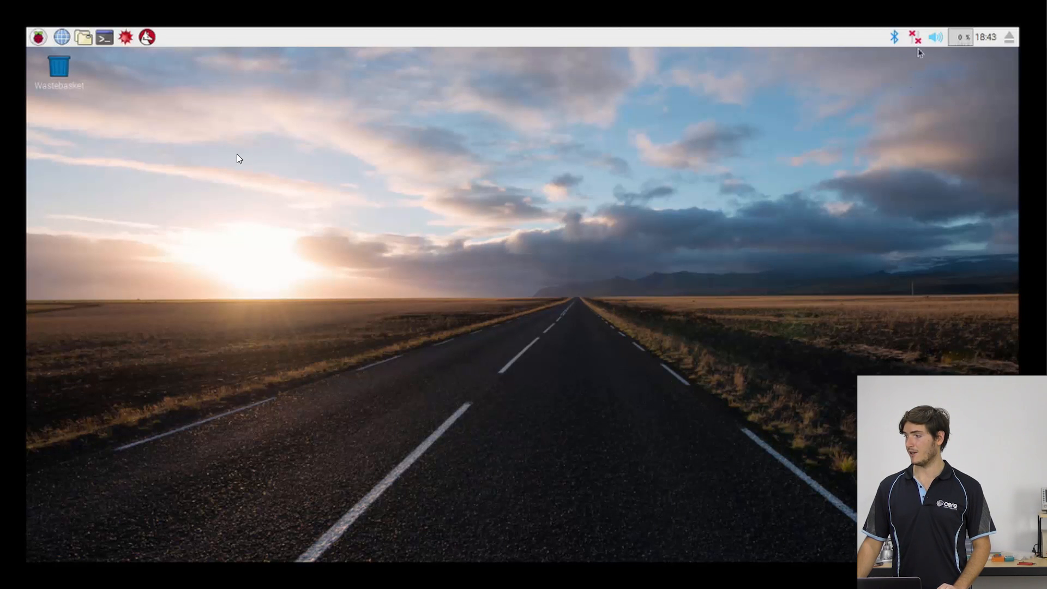
left_click(915, 37)
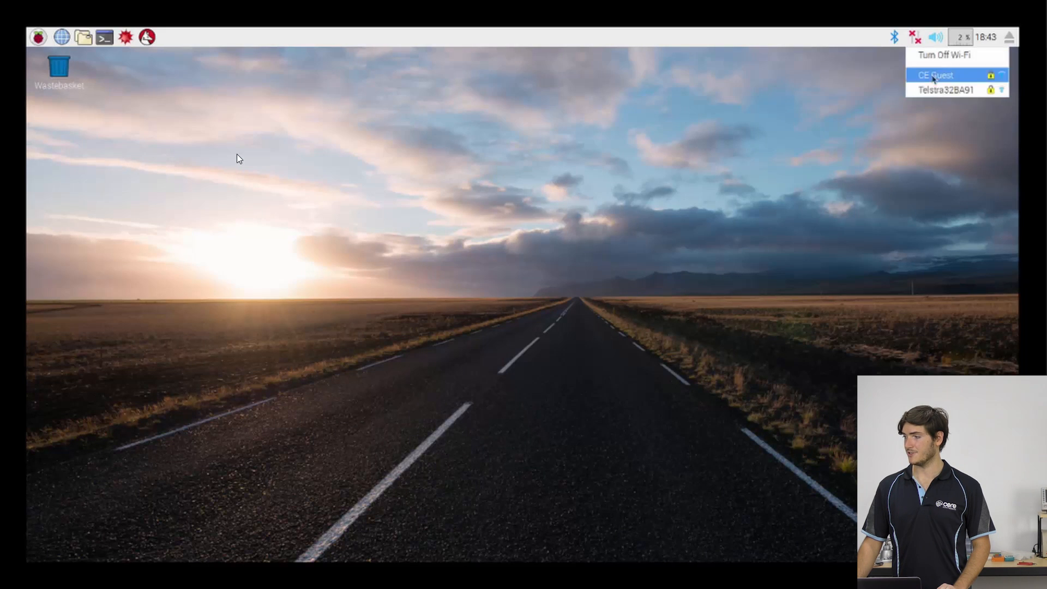
left_click(935, 74)
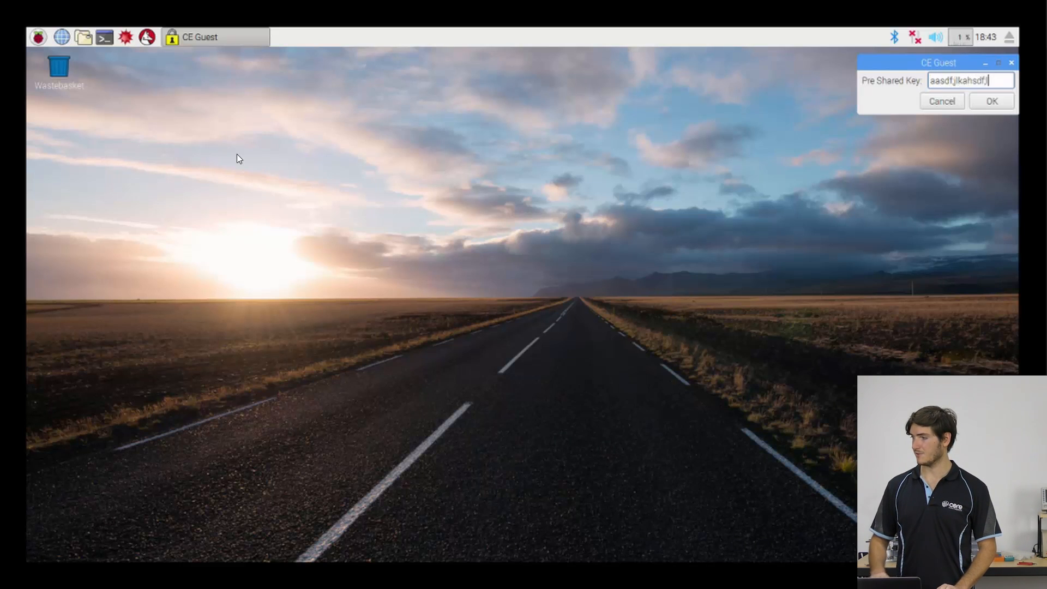
left_click(992, 100)
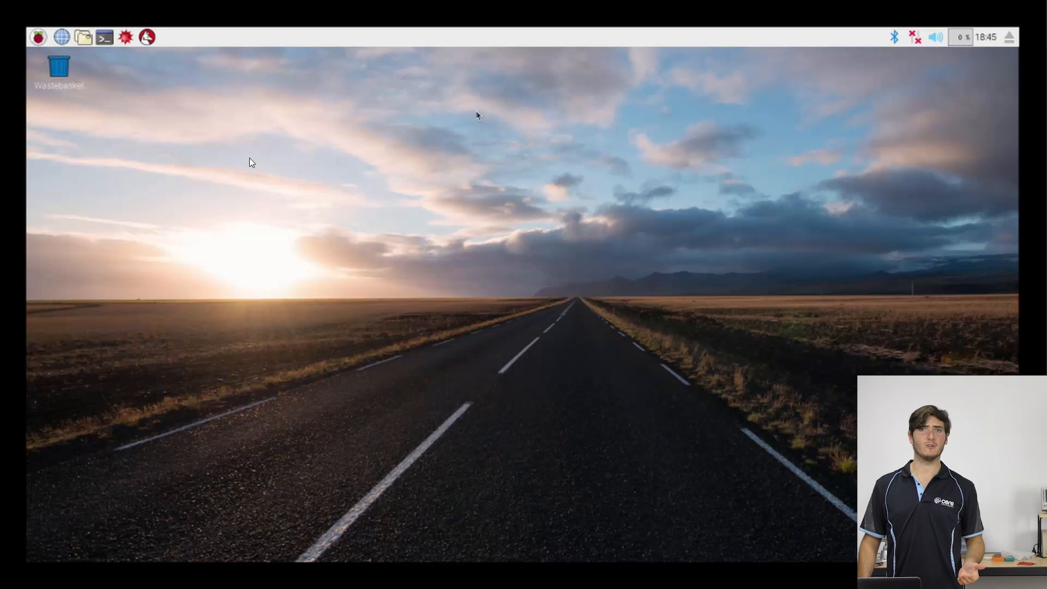
mouse_move(370, 124)
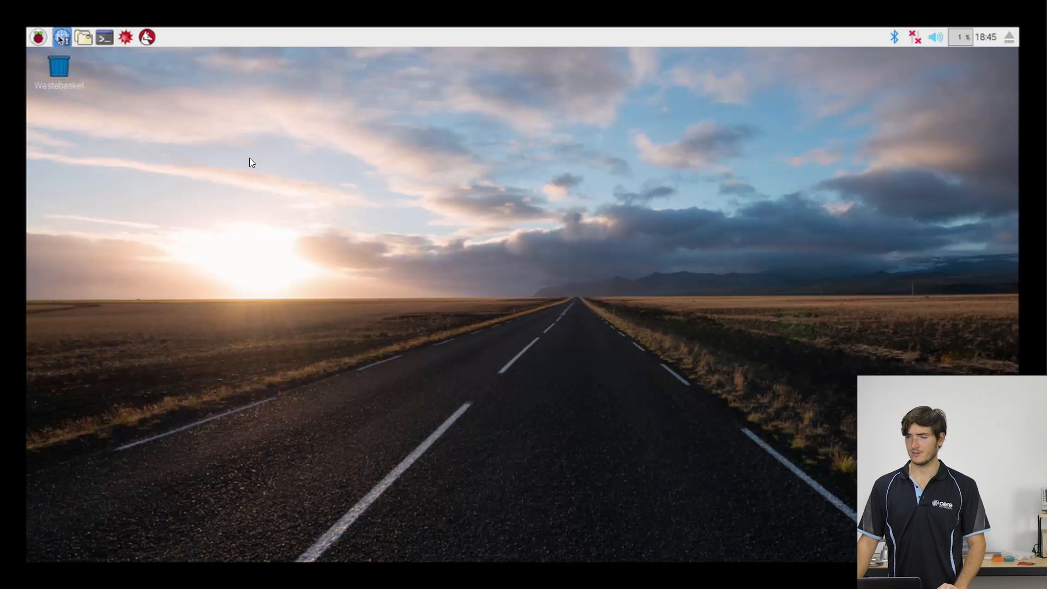
left_click(61, 37)
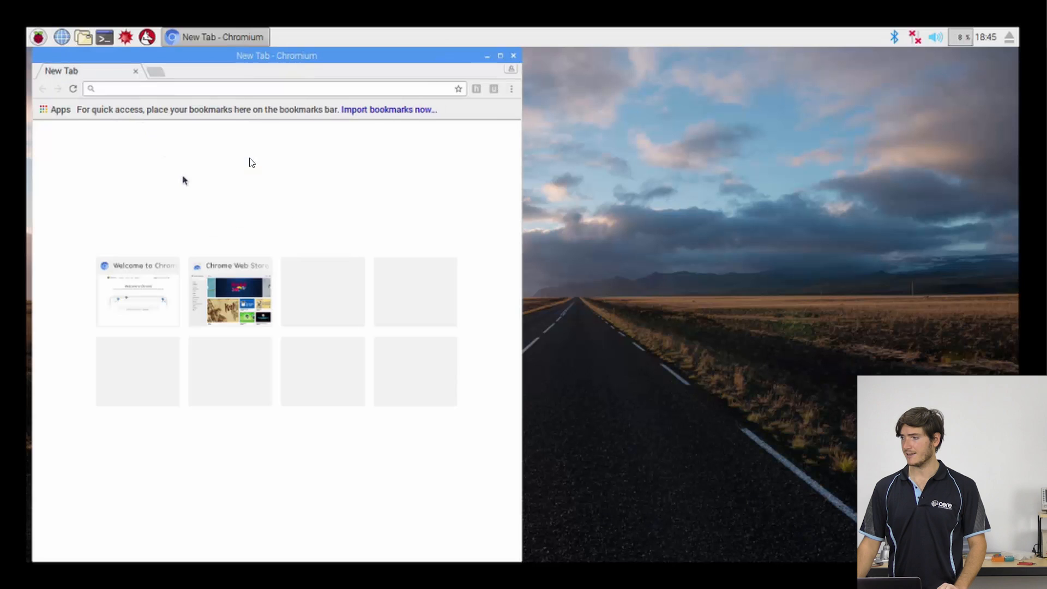
left_click(917, 38)
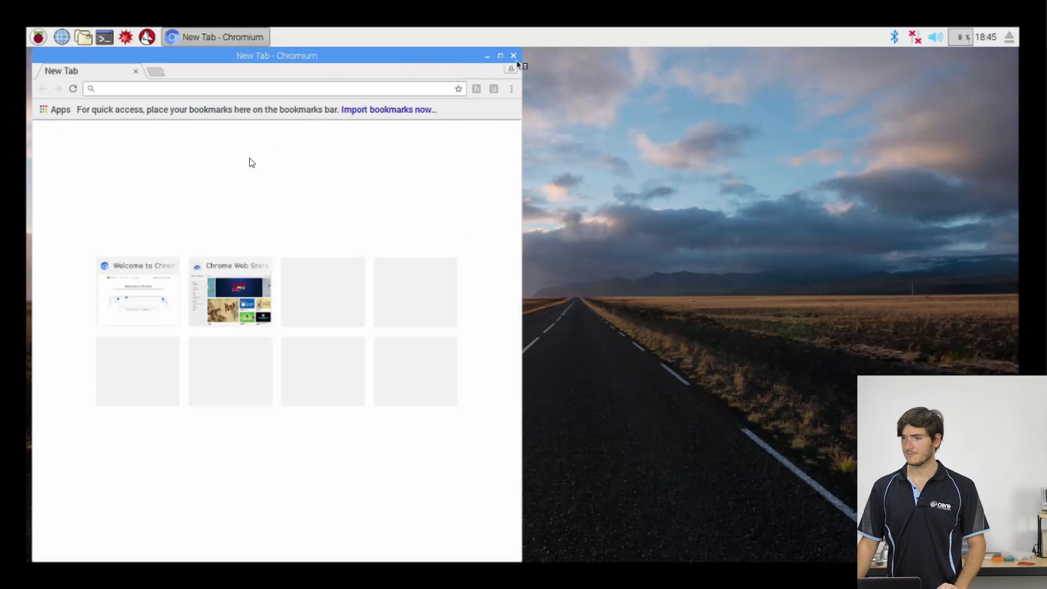
left_click(513, 56)
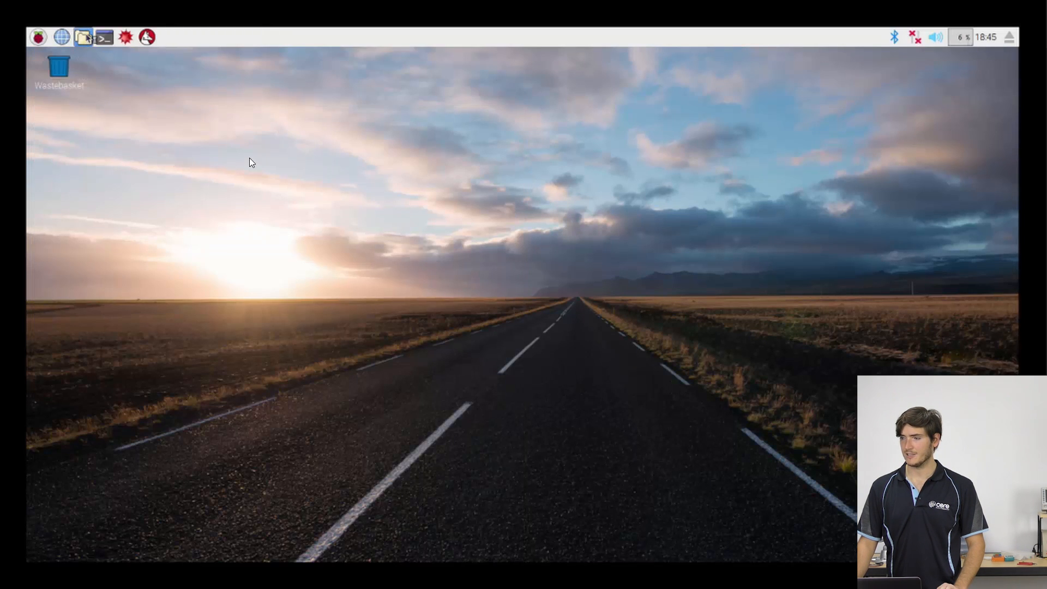
left_click(82, 37)
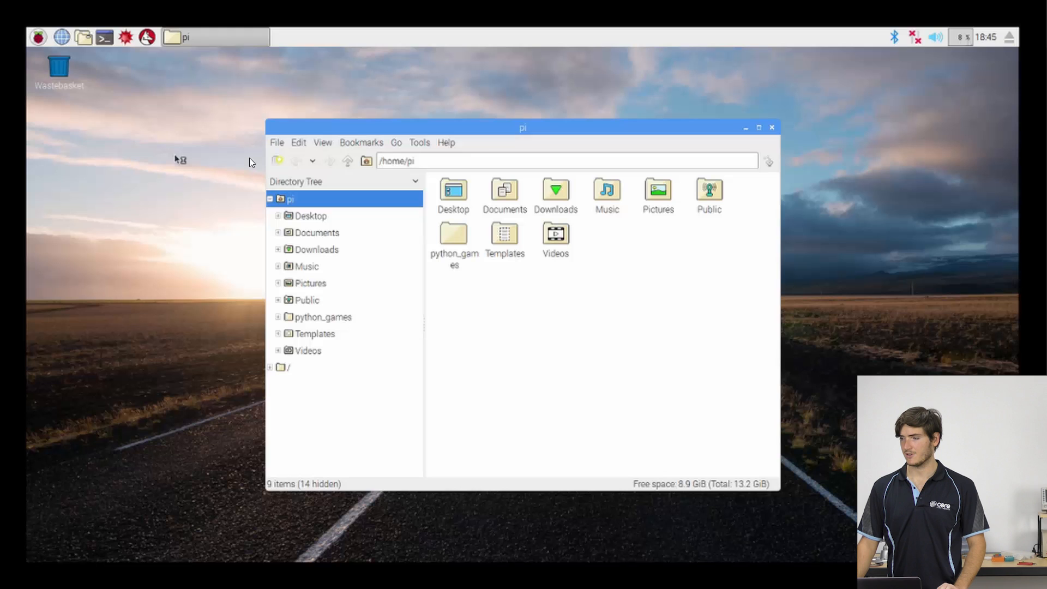
mouse_move(444, 314)
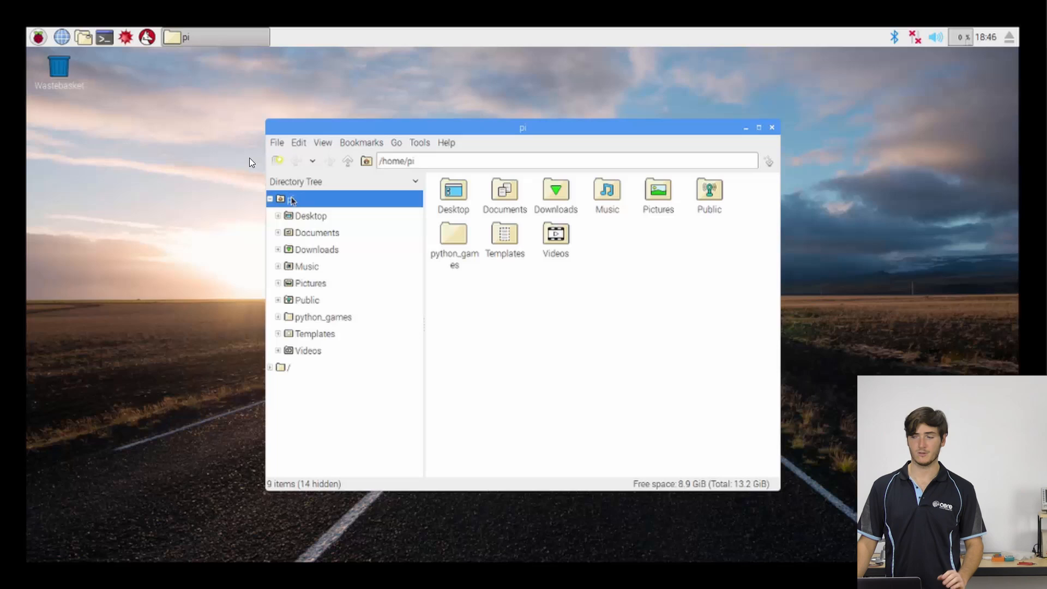
mouse_move(292, 372)
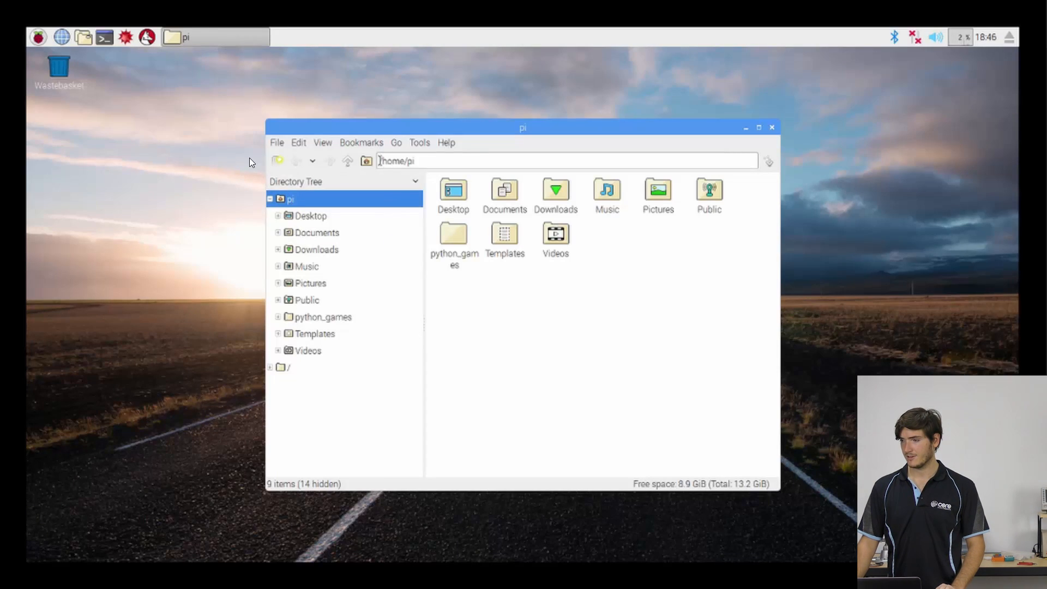
mouse_move(320, 407)
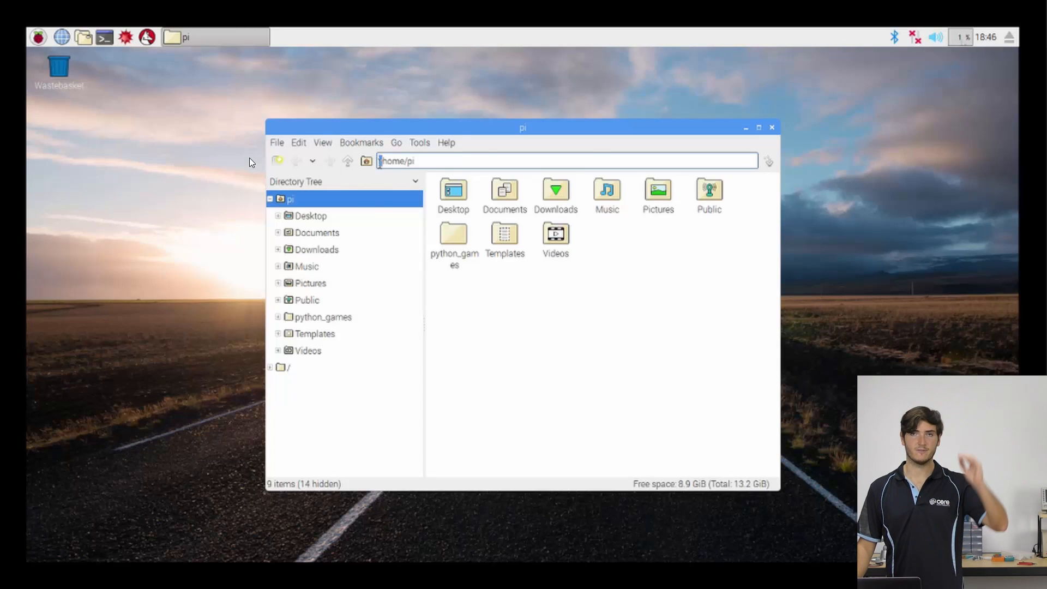
mouse_move(385, 235)
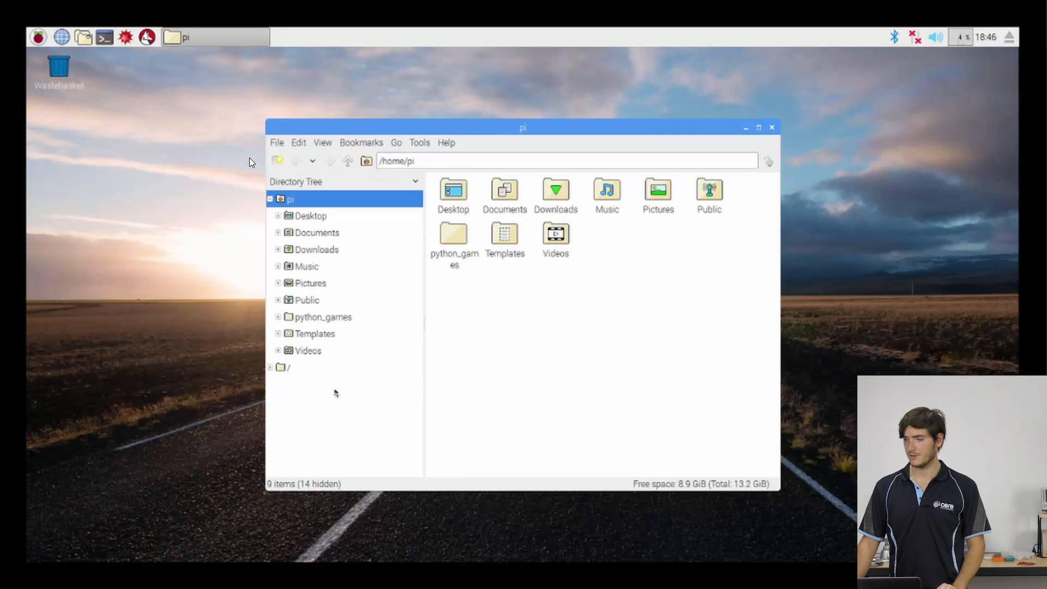
left_click(283, 366)
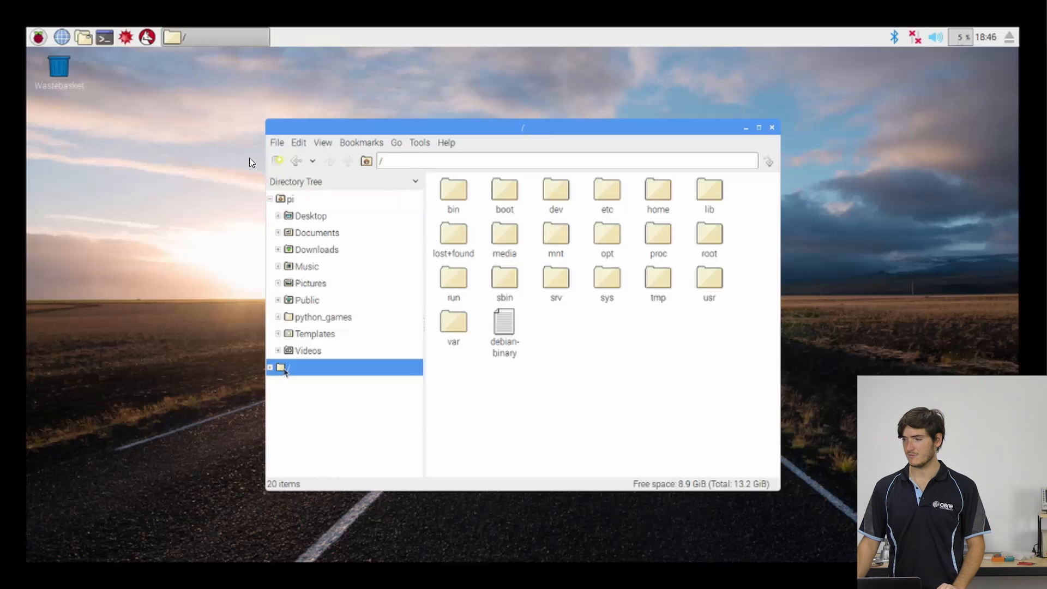
mouse_move(590, 341)
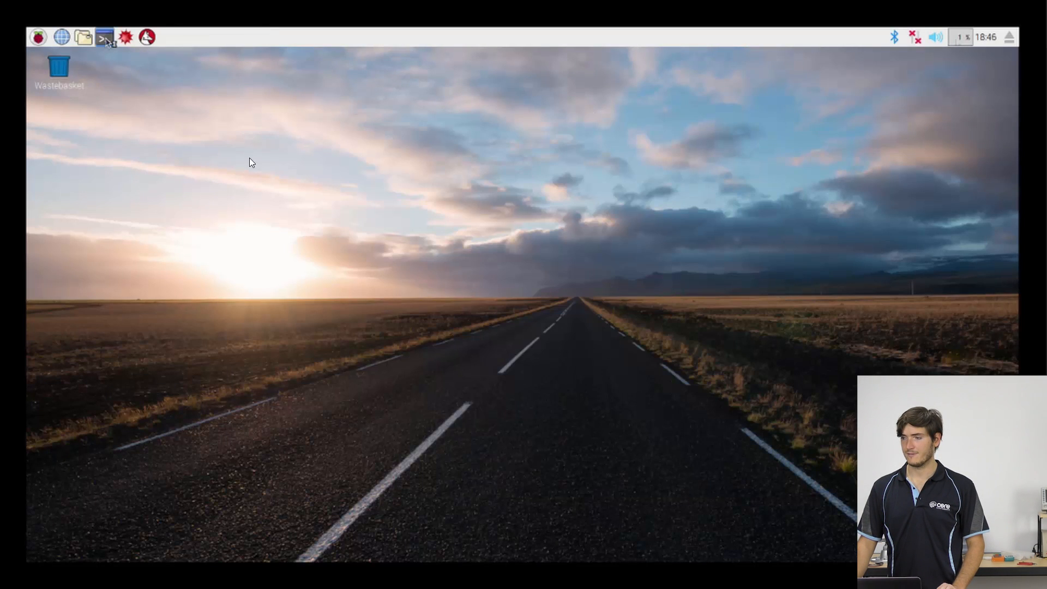
left_click(105, 38)
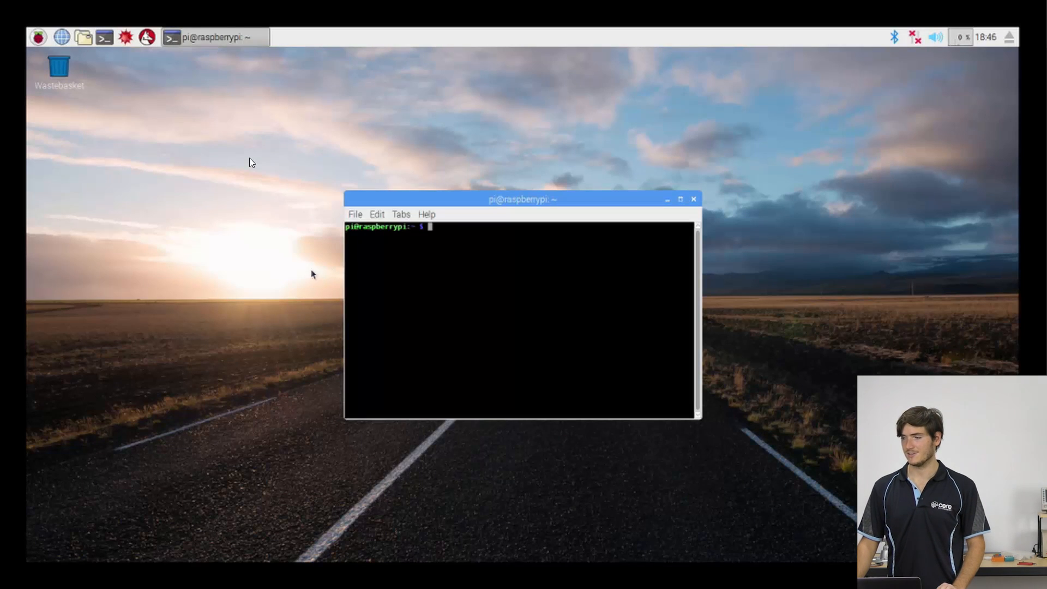
mouse_move(445, 279)
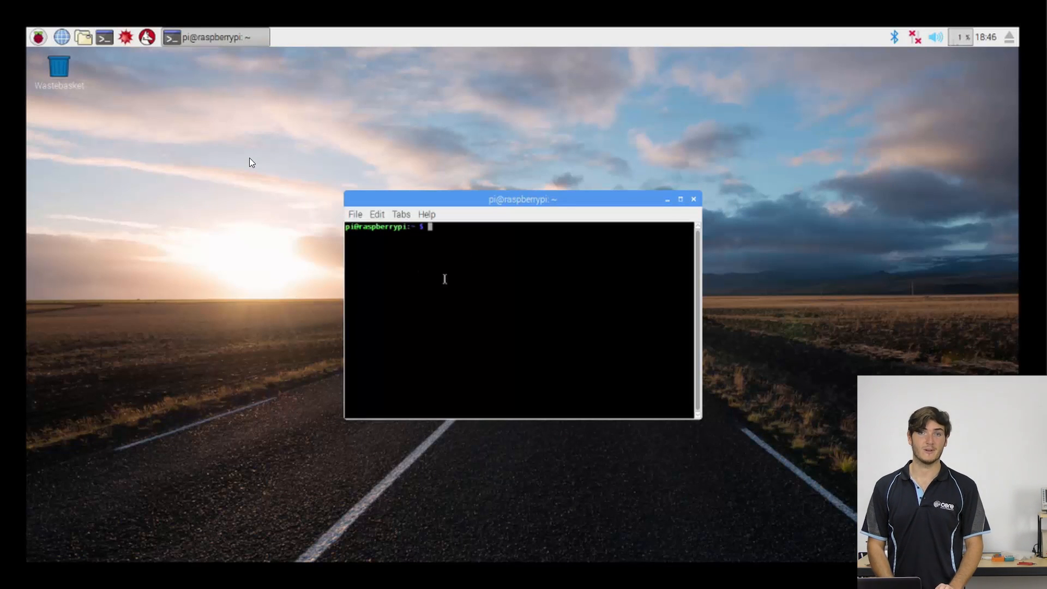
left_click(666, 198)
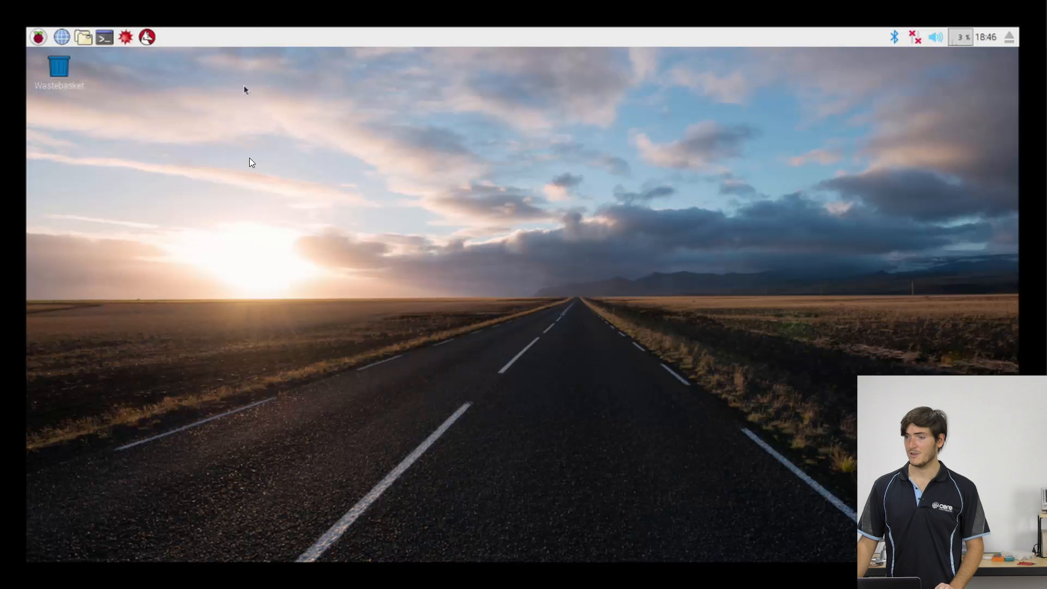
mouse_move(126, 37)
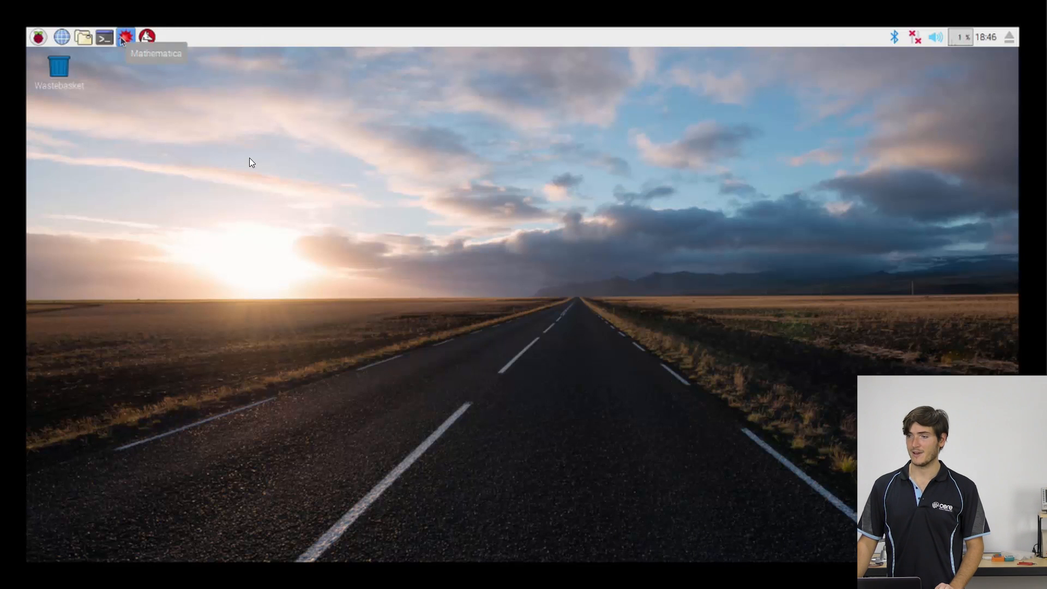
mouse_move(146, 37)
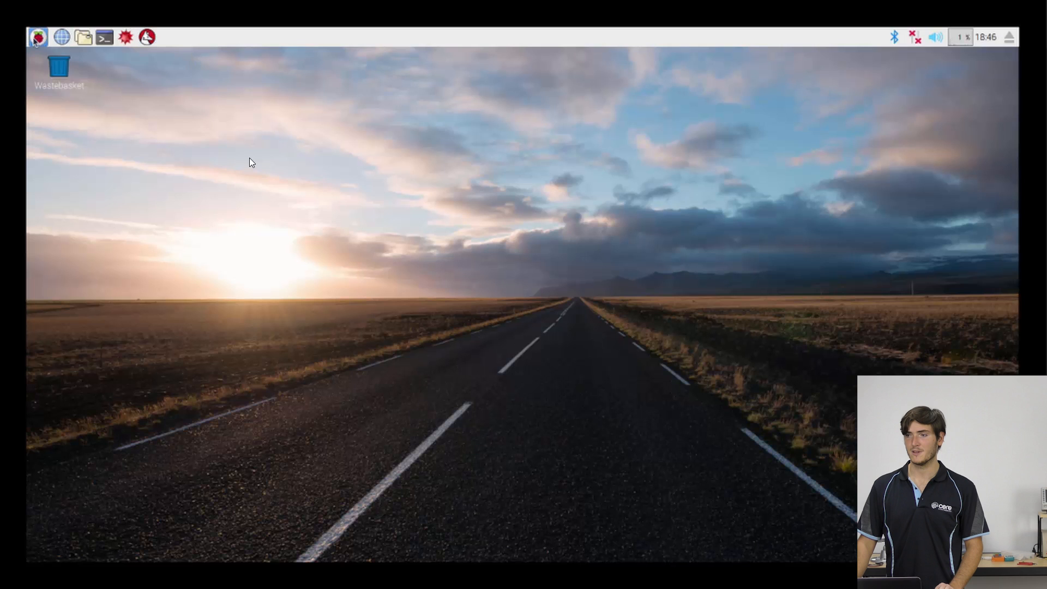
mouse_move(38, 37)
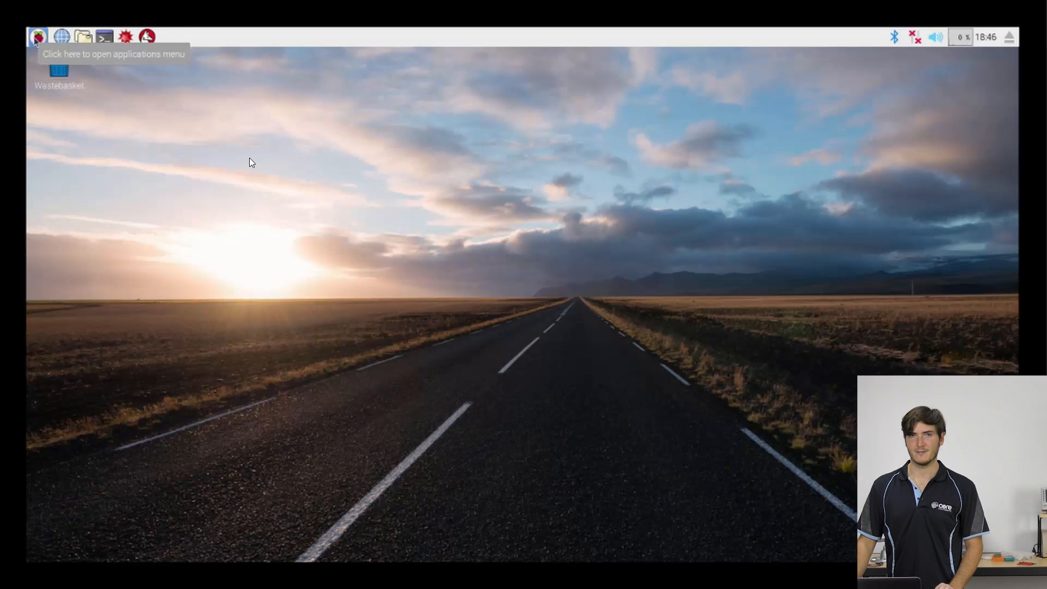
- Show the Raspberry applications menu to browse Programming, Office and Accessories
left_click(37, 37)
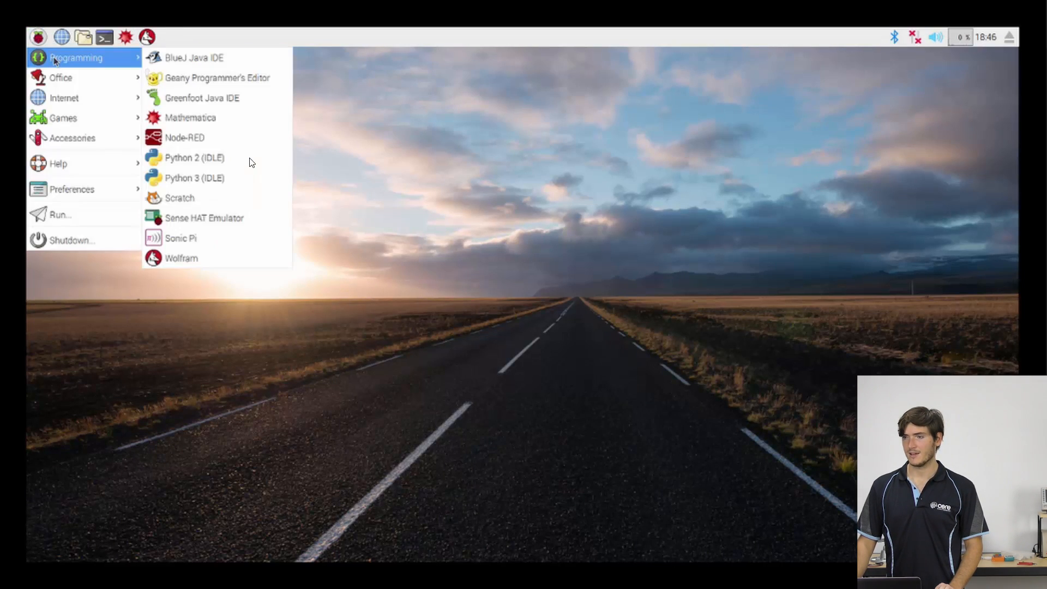
mouse_move(190, 118)
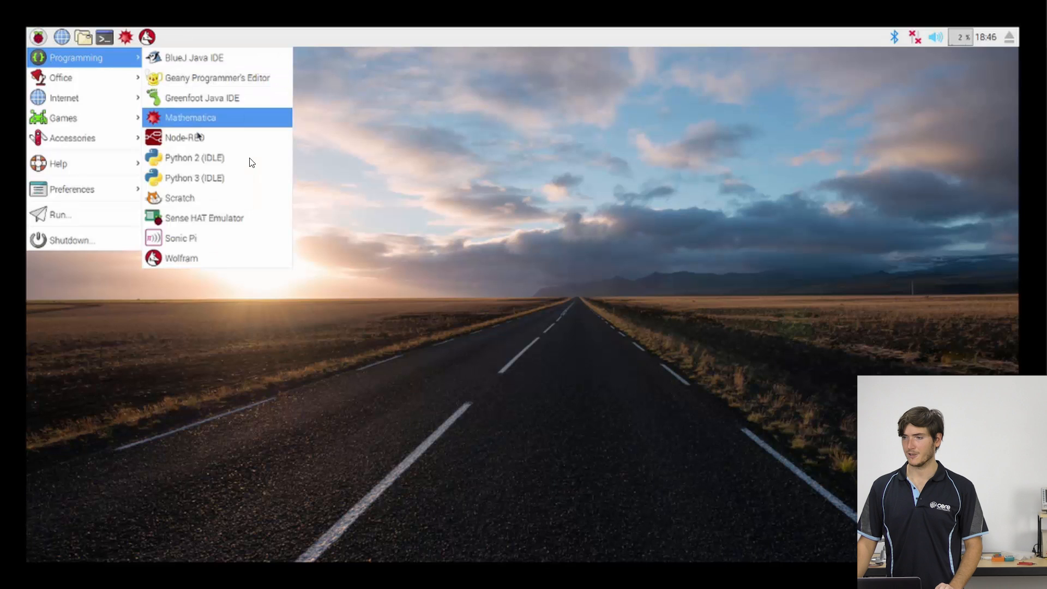
mouse_move(216, 78)
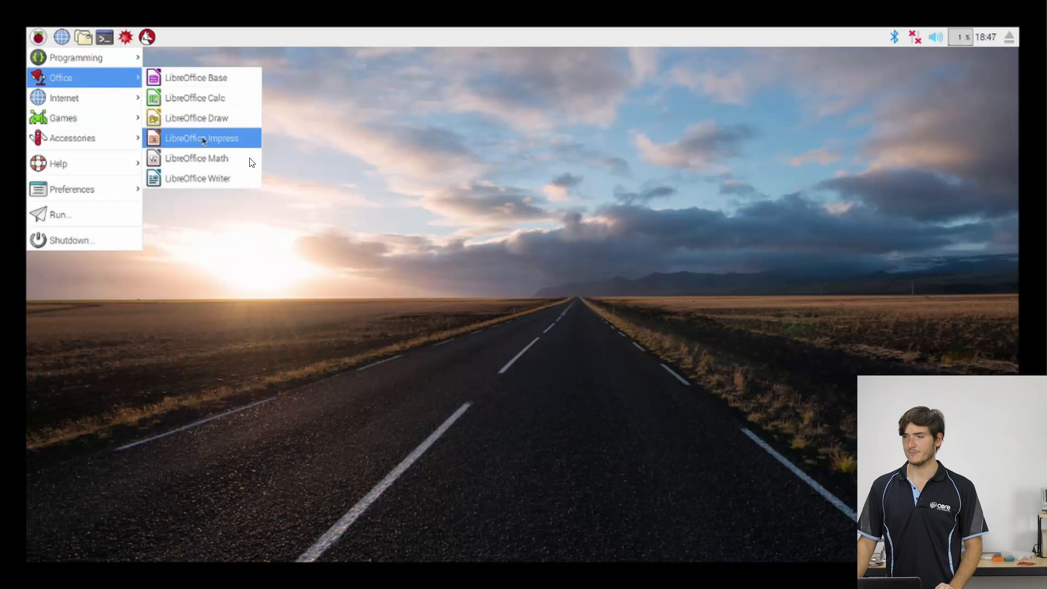
mouse_move(195, 77)
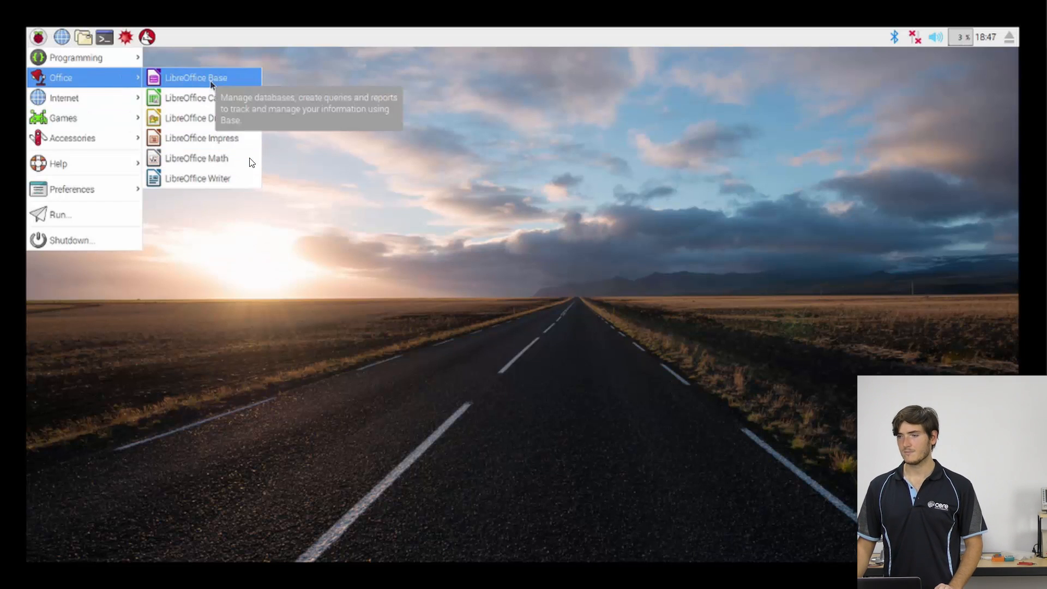
mouse_move(64, 118)
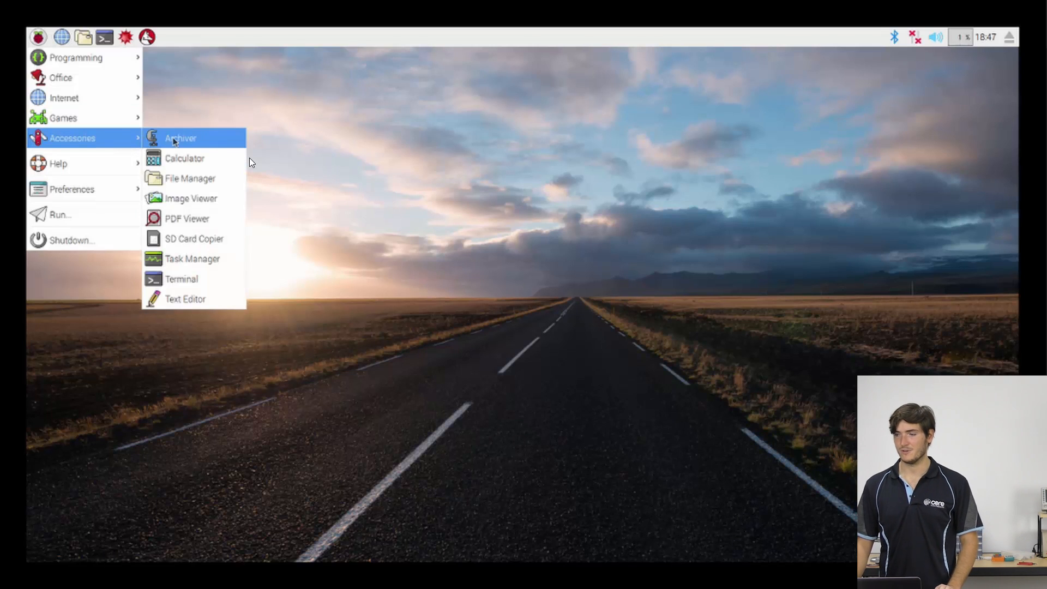
mouse_move(185, 299)
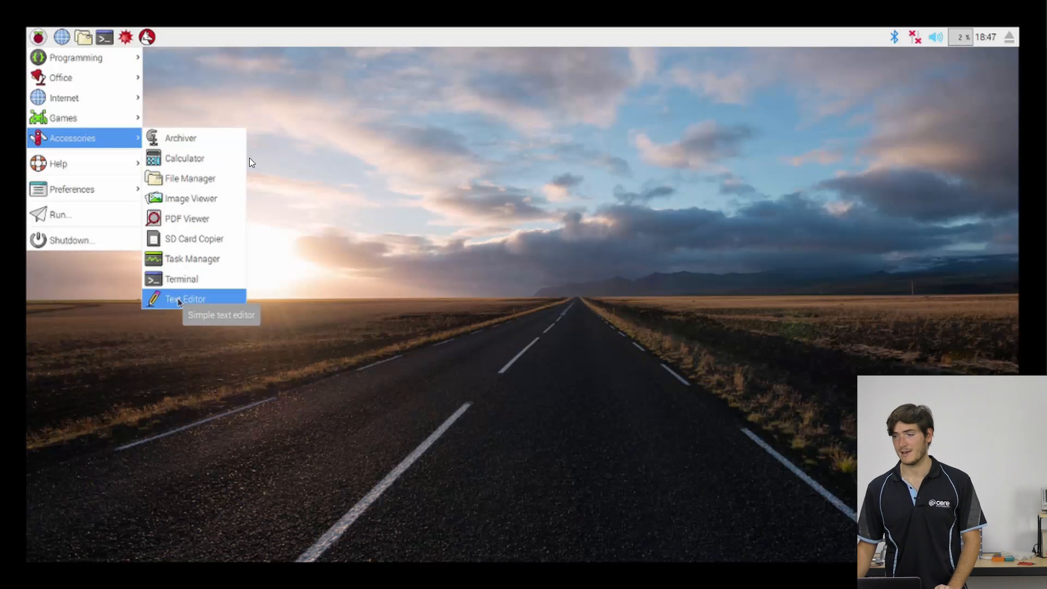